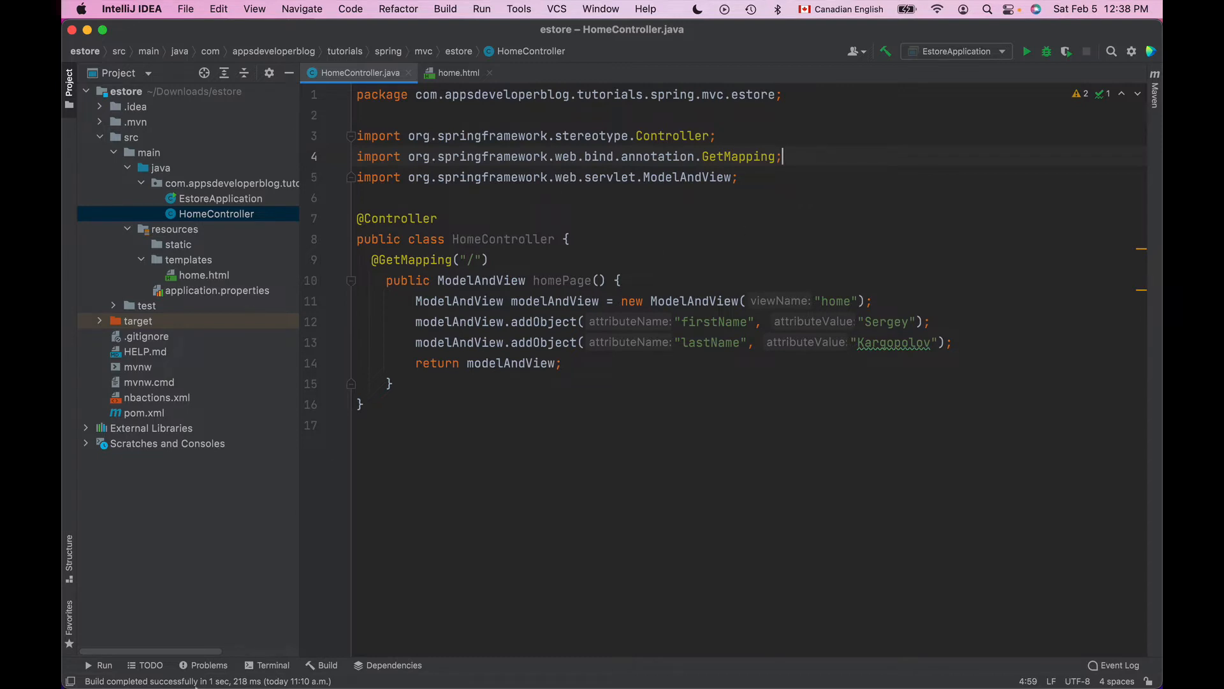
Leave the HomeController code for the browser at localhost:8080
{"action": "right_click", "coordinate": [351, 666]}
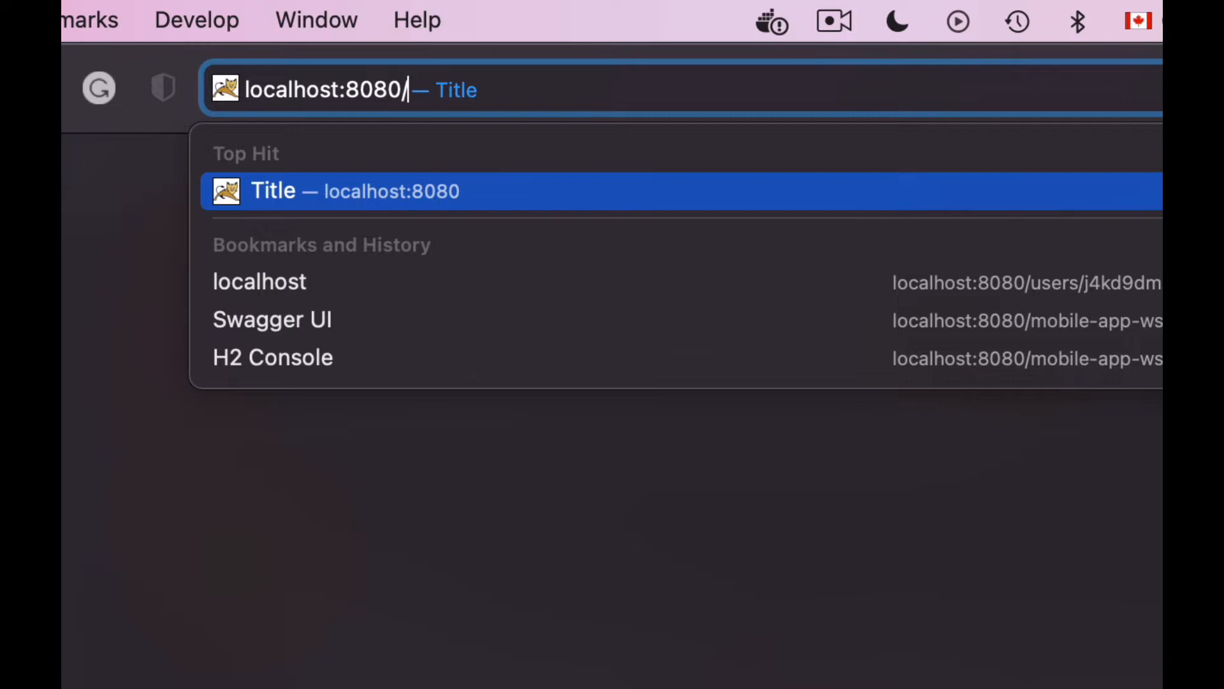
Try the address localhost:8080/users/j4kd9dmcvn449mcn49fmd, then return to the code
{"action": "type", "text": "users/j4kd9dmcvn449mcn49fmd"}
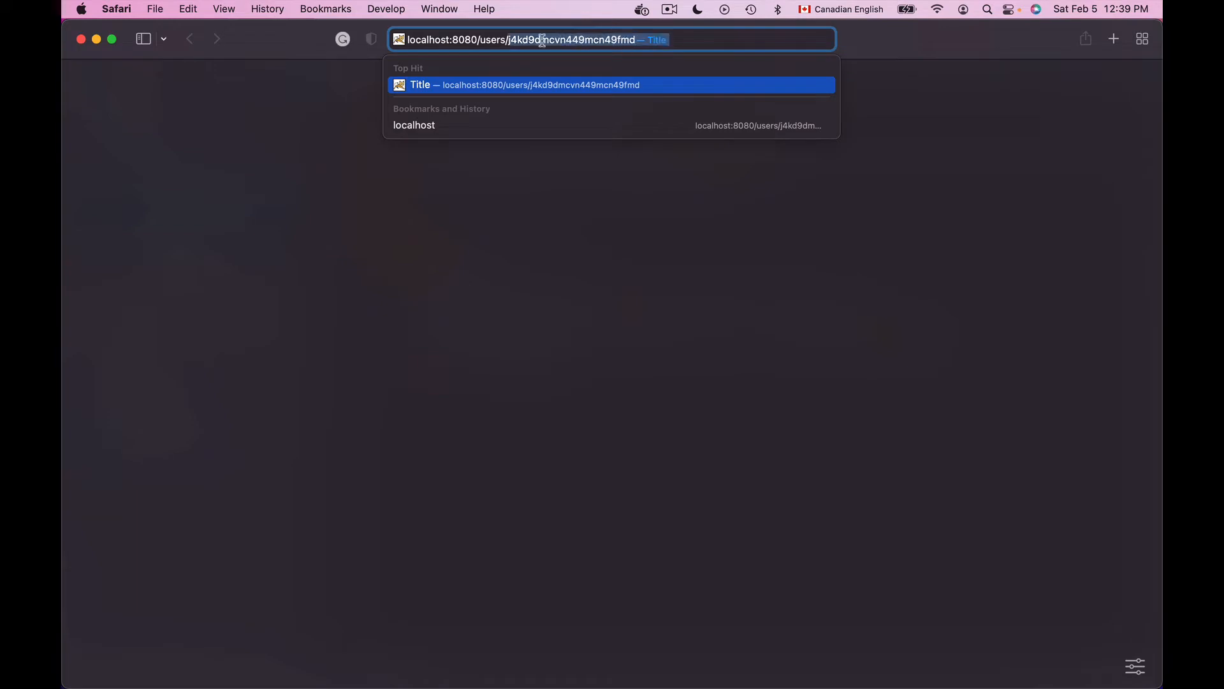
{"action": "mouse_move", "coordinate": [706, 37]}
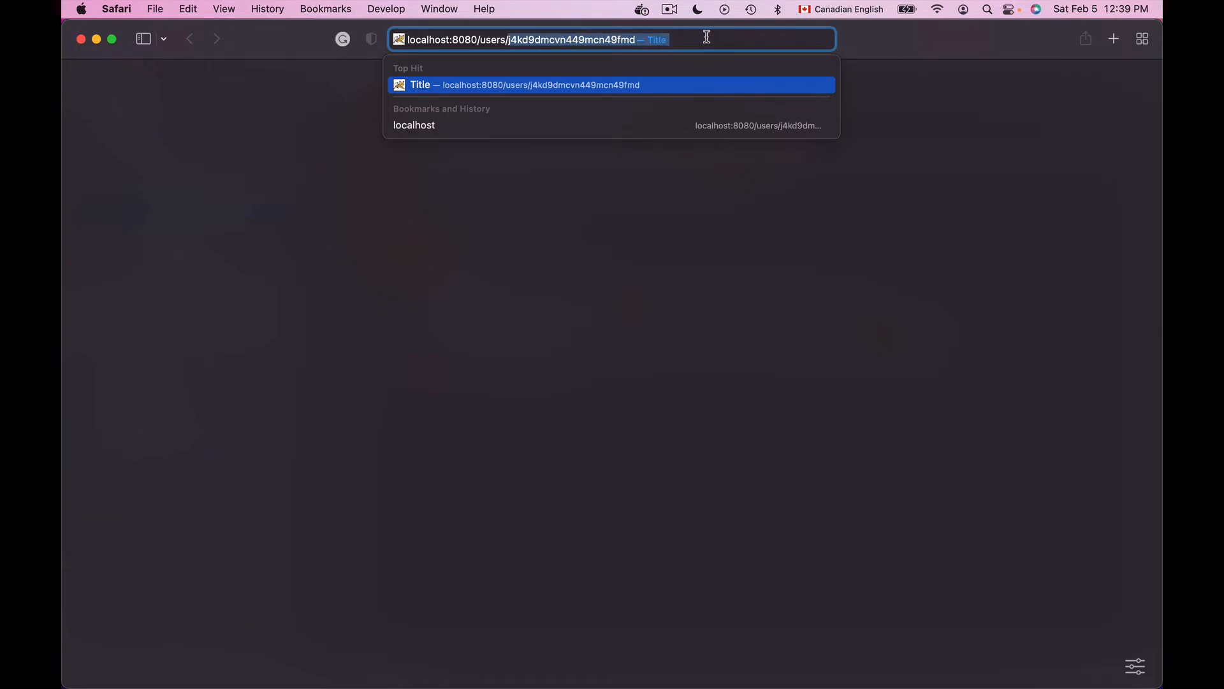
{"action": "key", "text": "Backspace"}
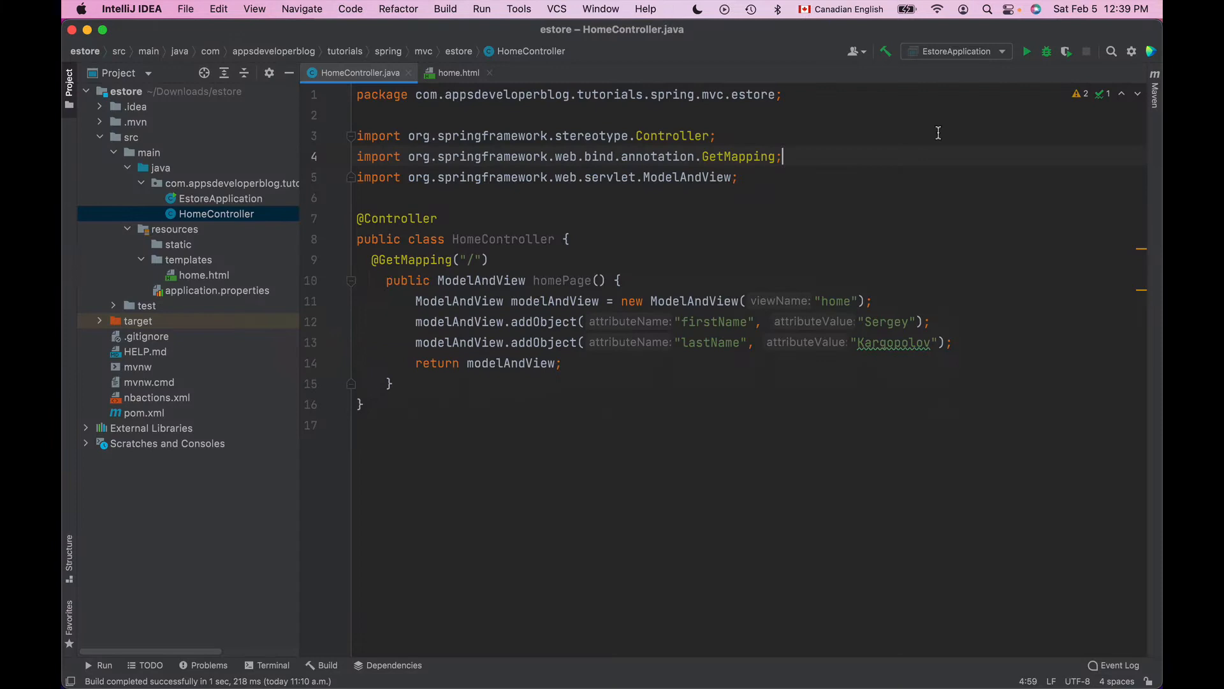
Create a new Java class UsersController in the estore package
{"action": "right_click", "coordinate": [231, 183]}
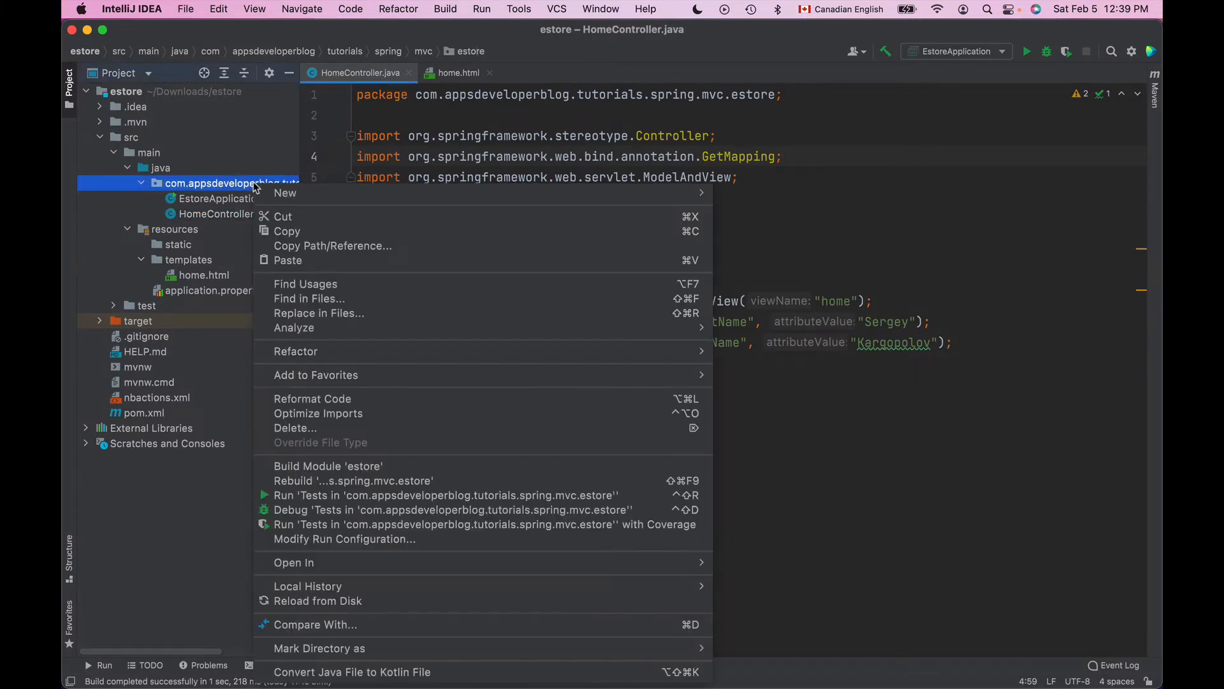
{"action": "left_click", "coordinate": [284, 193]}
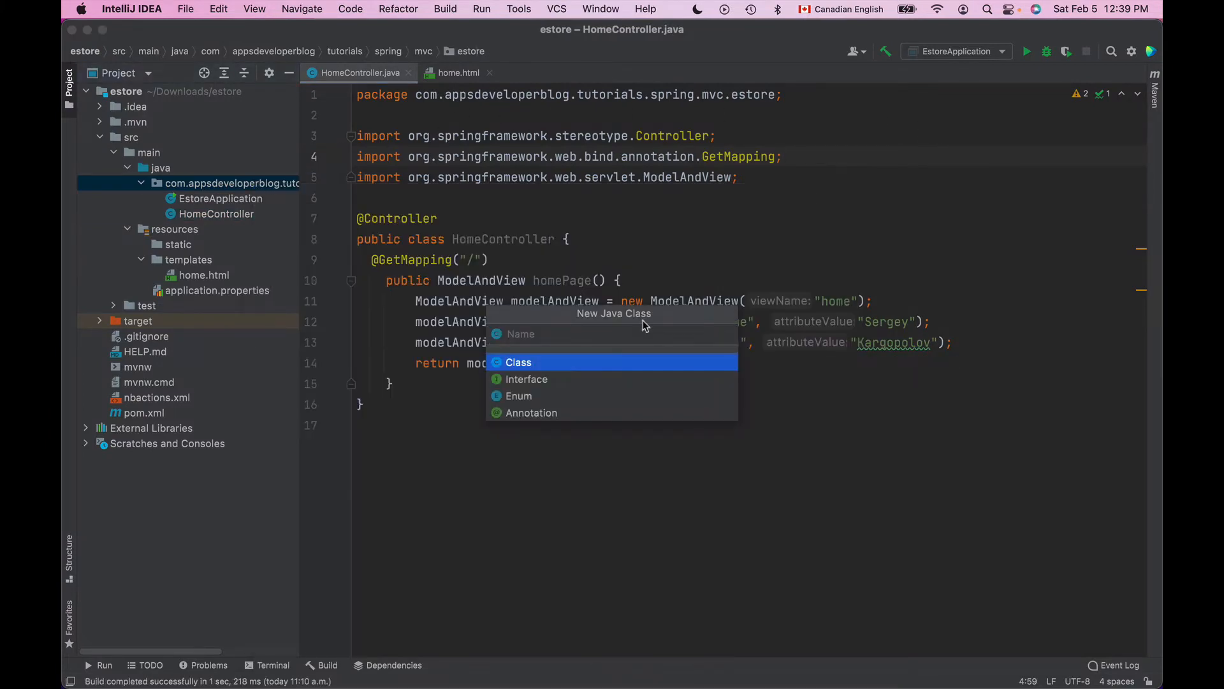
{"action": "type", "text": "Users"}
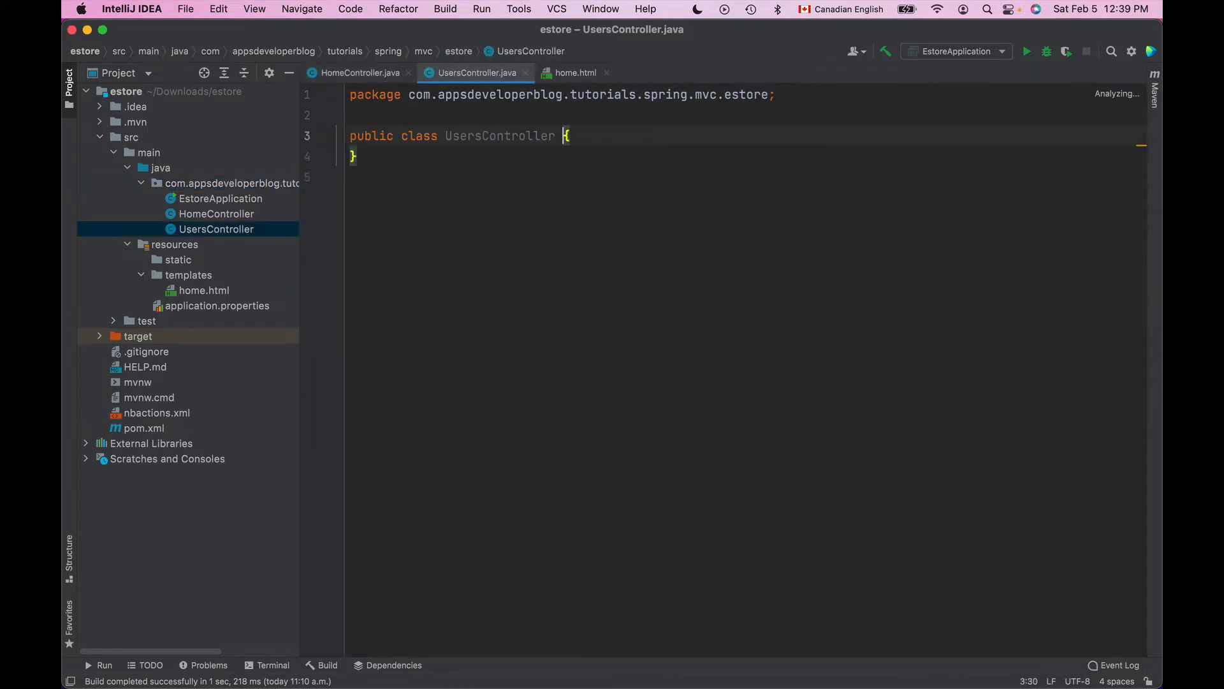
{"action": "type", "text": "@Con"}
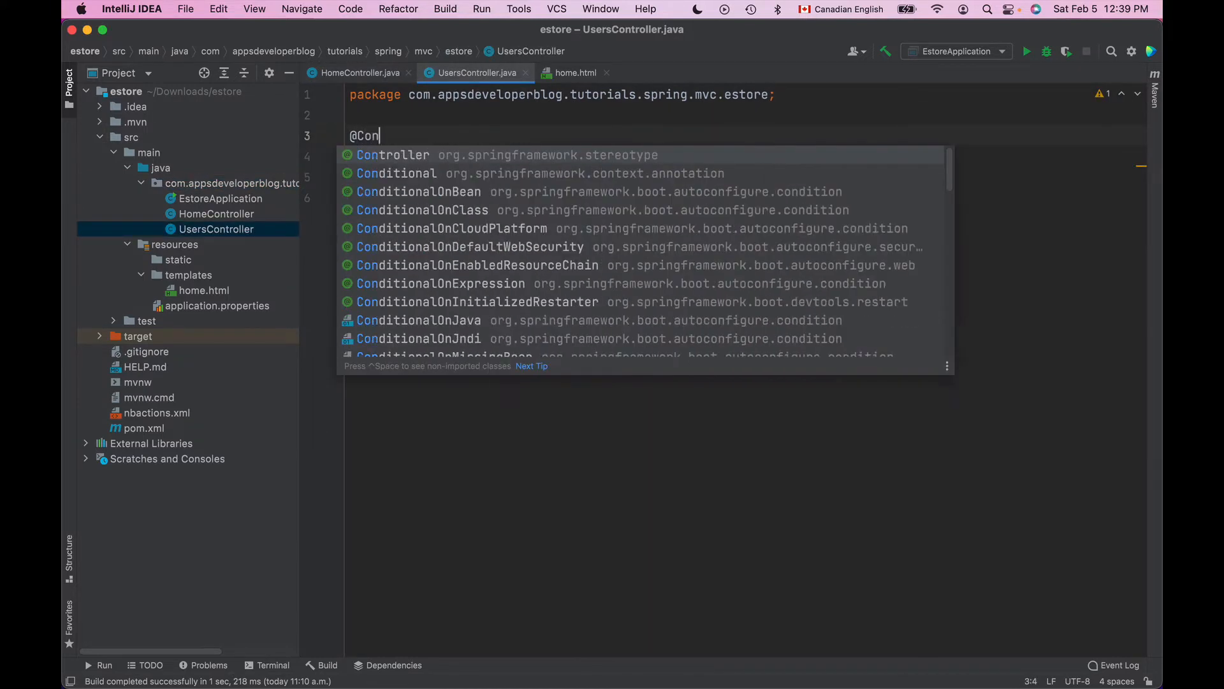
{"action": "left_click", "coordinate": [391, 154]}
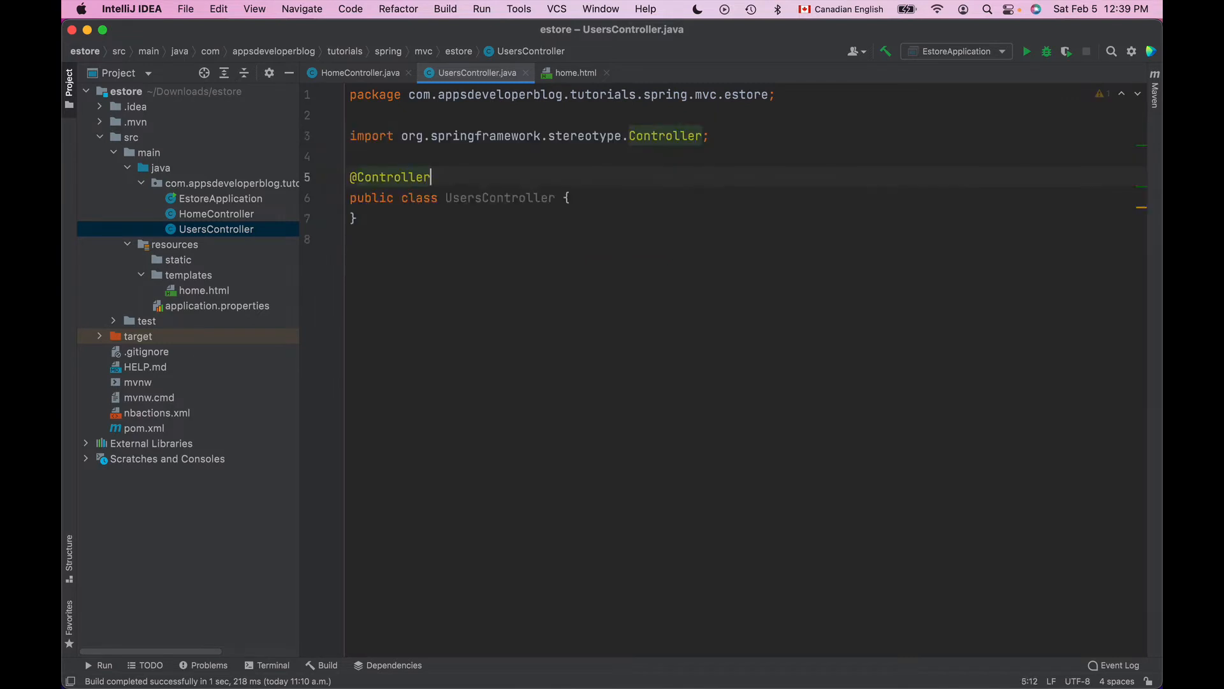
{"action": "left_click", "coordinate": [430, 176]}
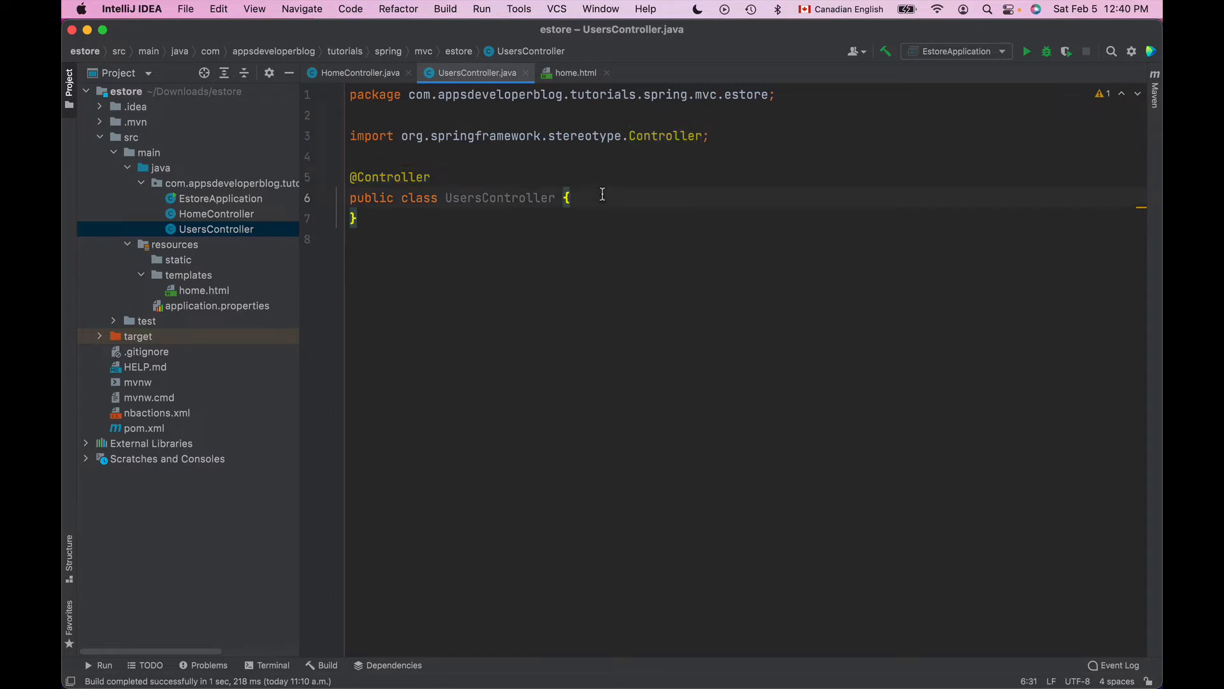
{"action": "type", "text": "public"}
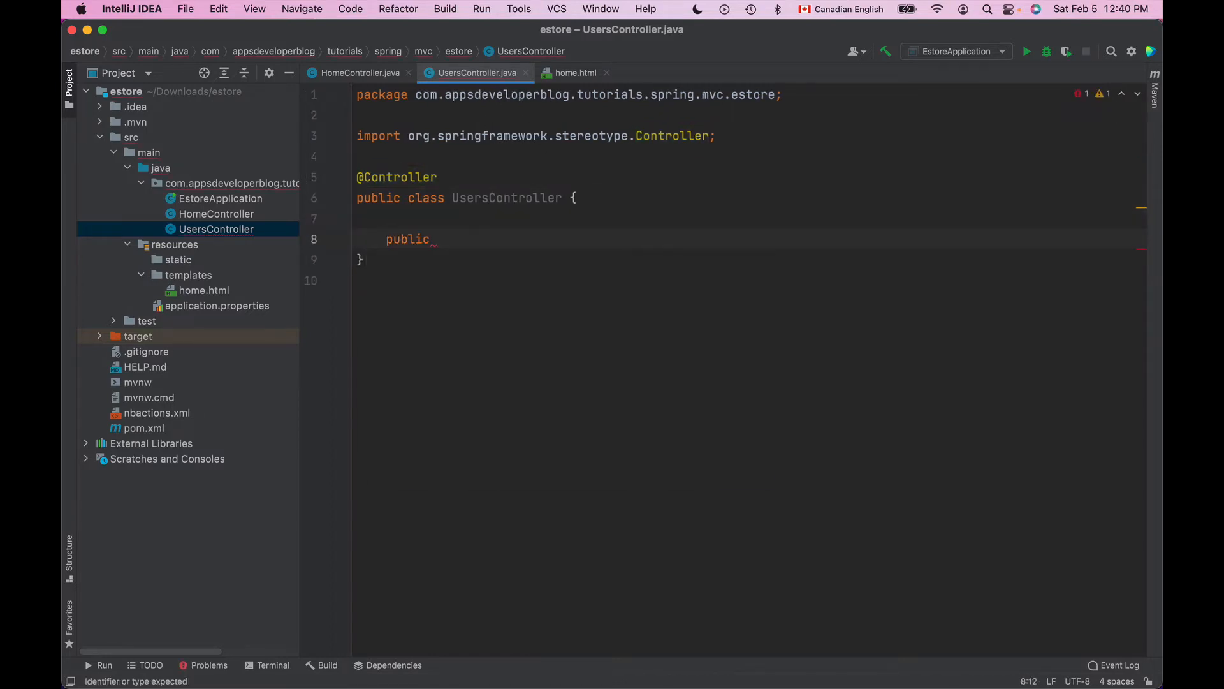
Write getUser returning a new ModelAndView("user") stored in modelAndView
{"action": "type", "text": "ModelAndView getUs"}
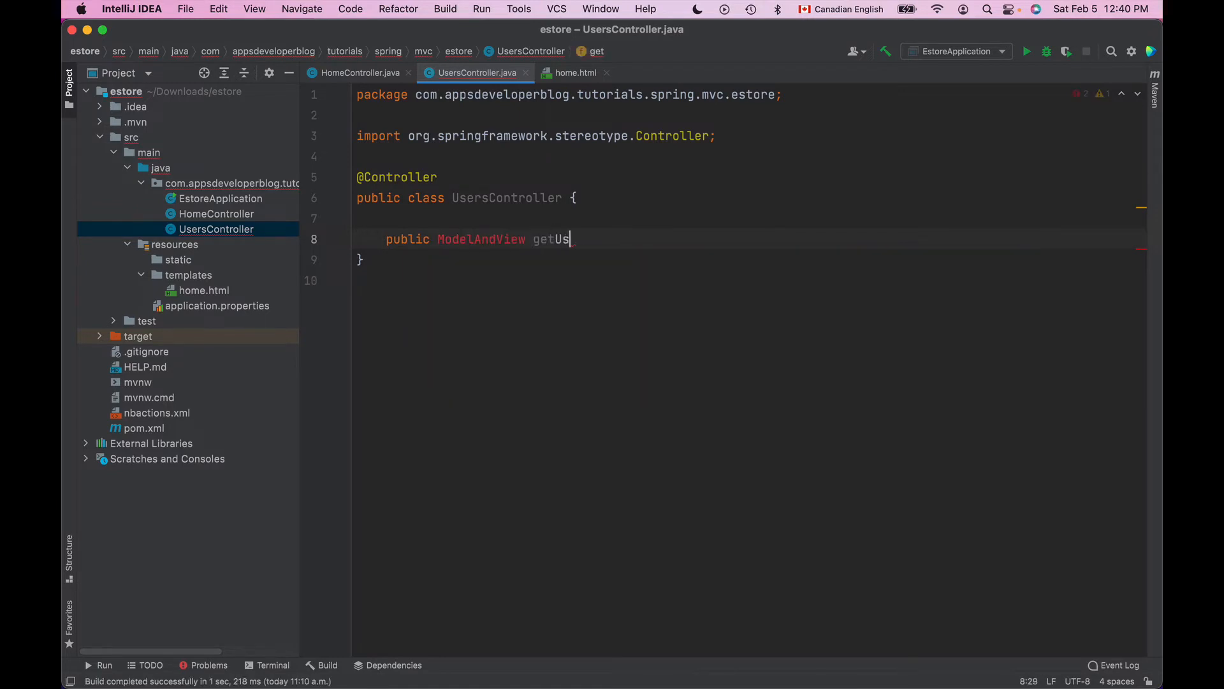
{"action": "type", "text": "er() {"}
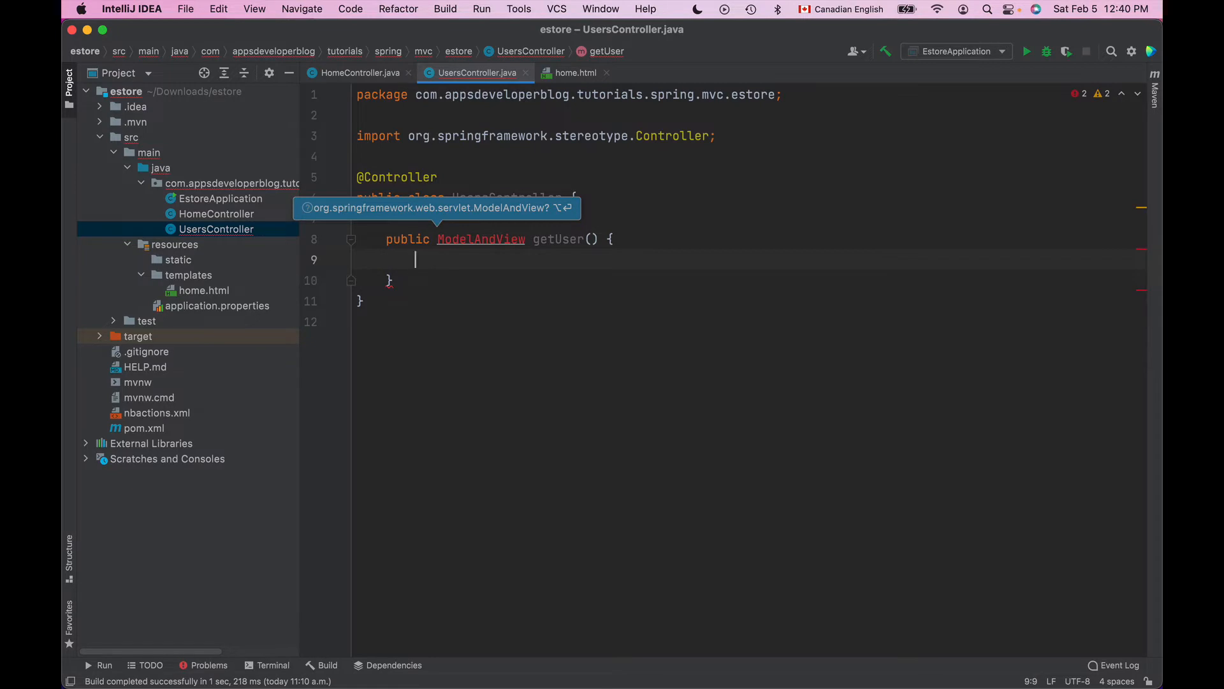
{"action": "type", "text": "ModelAndView modelAndView = new ModelAndView(\"user\");"}
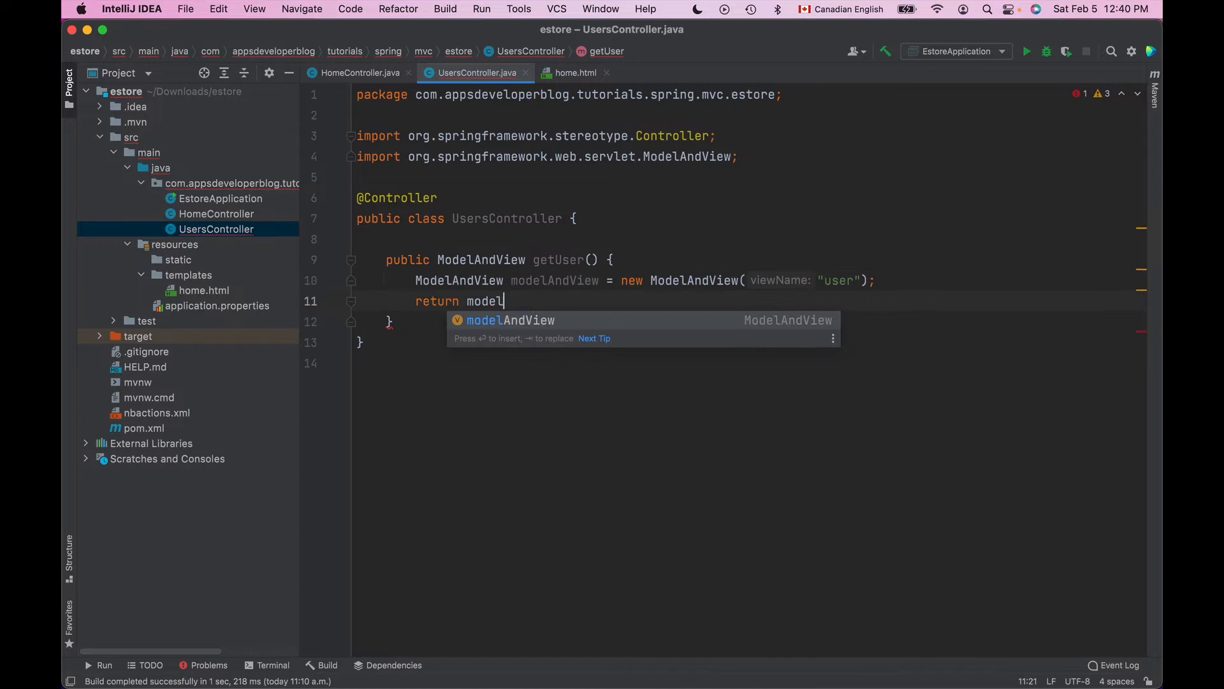
{"action": "key", "text": "enter"}
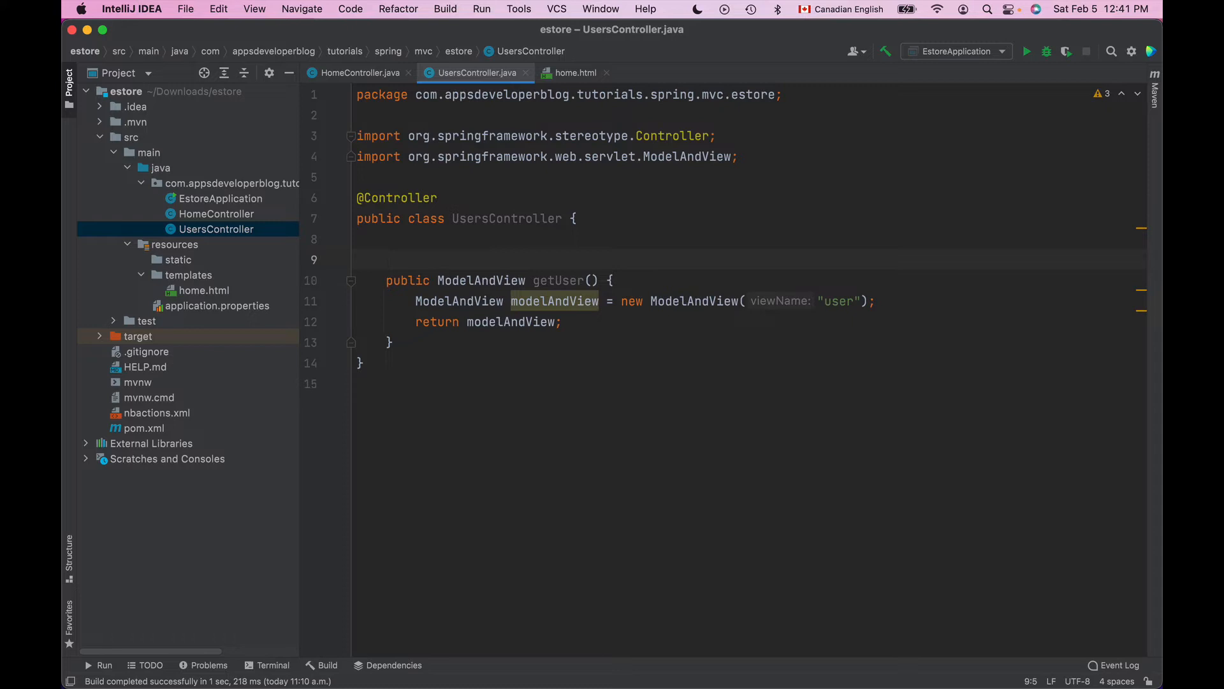
{"action": "type", "text": "@GetMapping"}
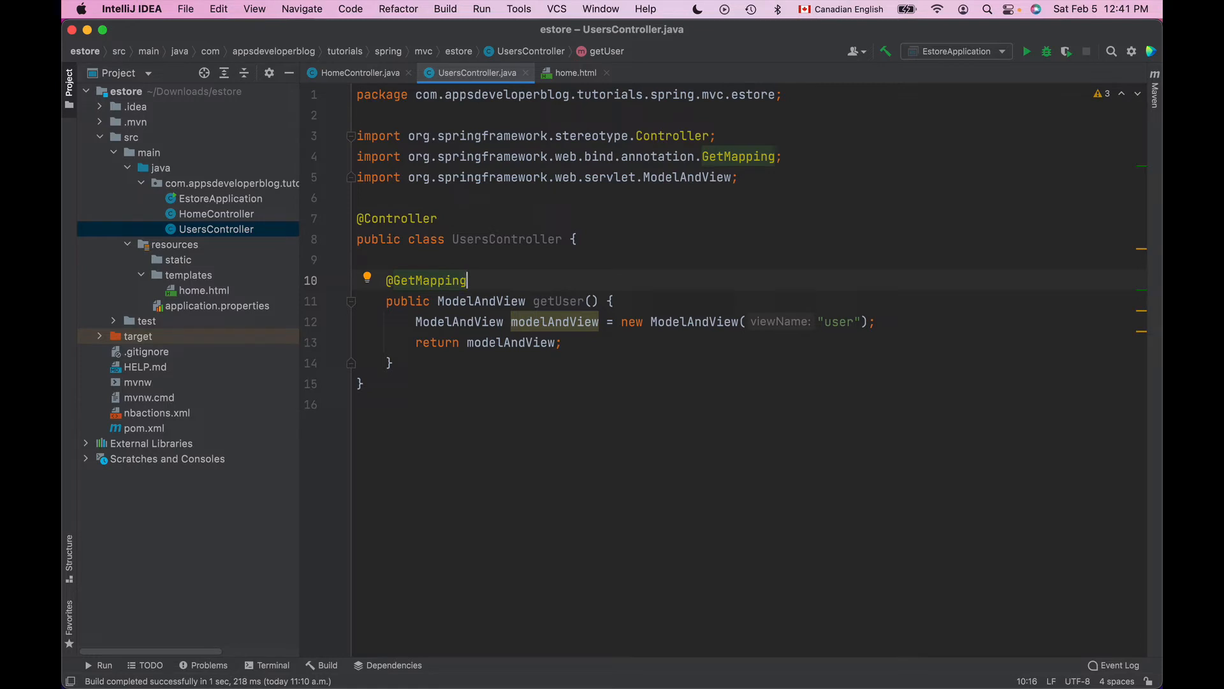
{"action": "type", "text": "(p"}
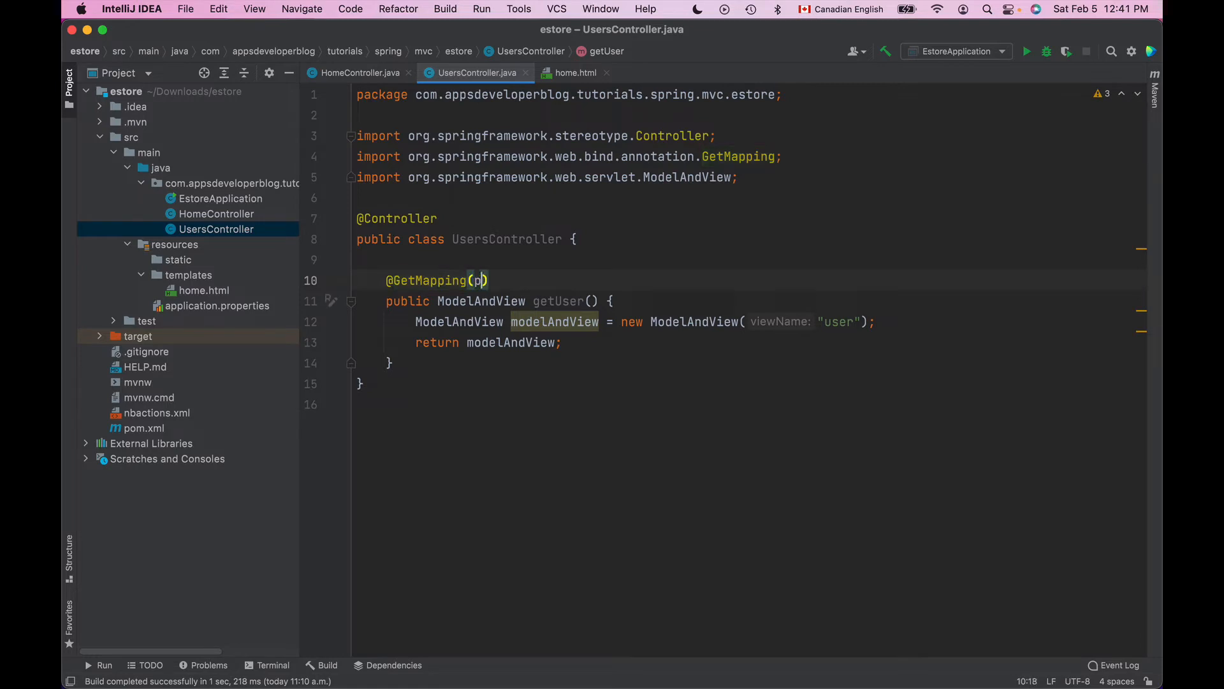
{"action": "type", "text": "ath=\"\""}
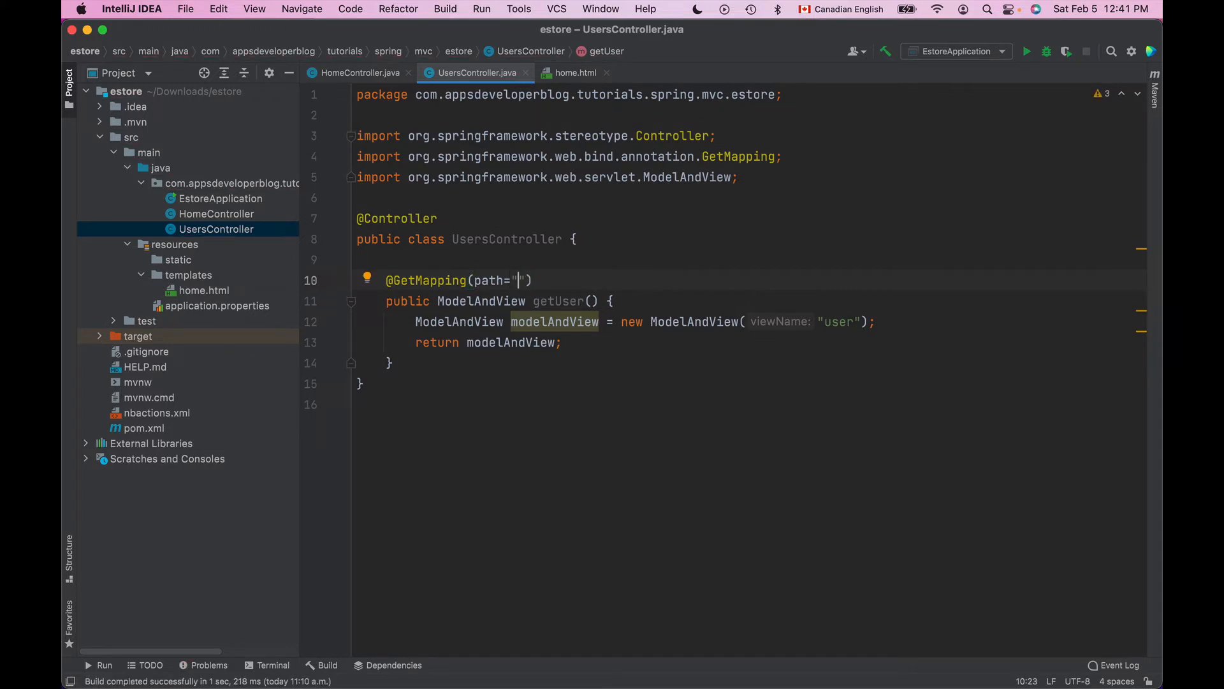
{"action": "type", "text": "/users/"}
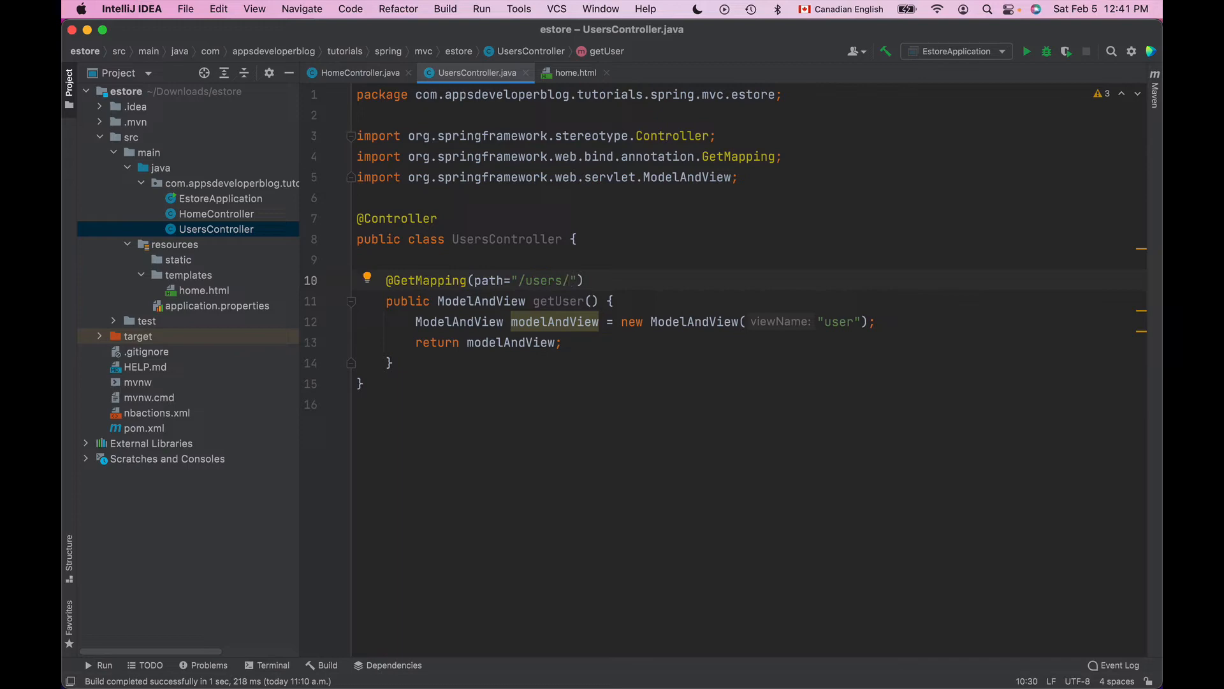
{"action": "type", "text": "{userId}"}
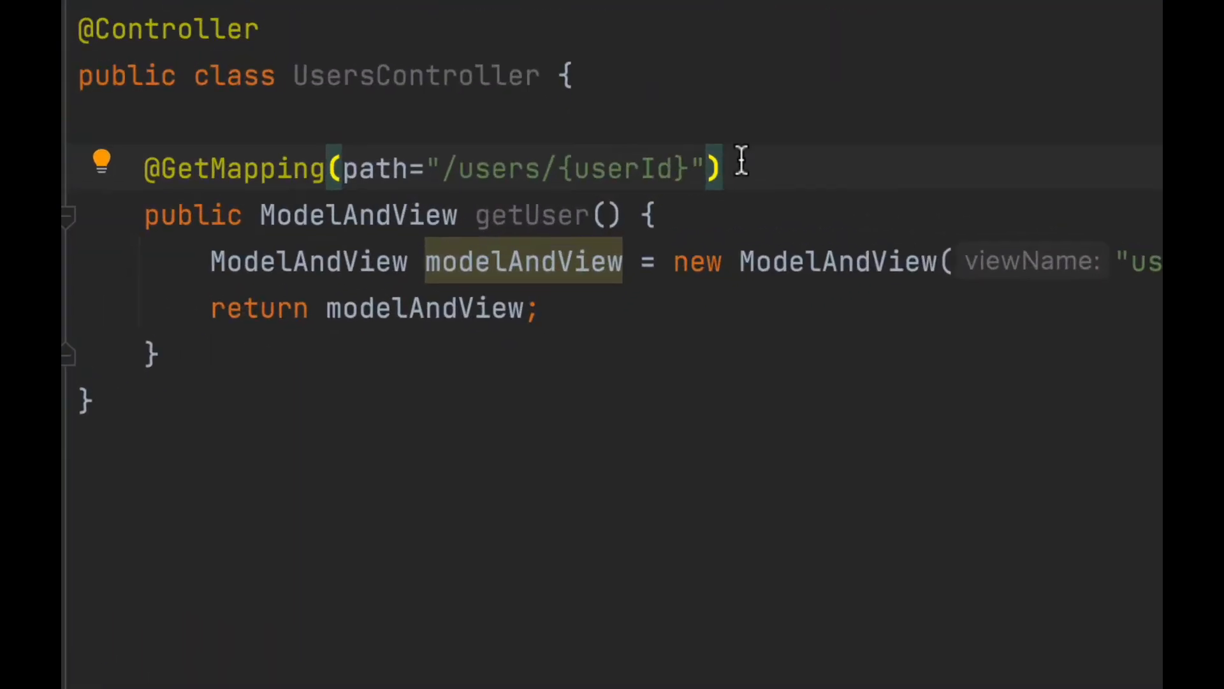
{"action": "double_click", "coordinate": [625, 168]}
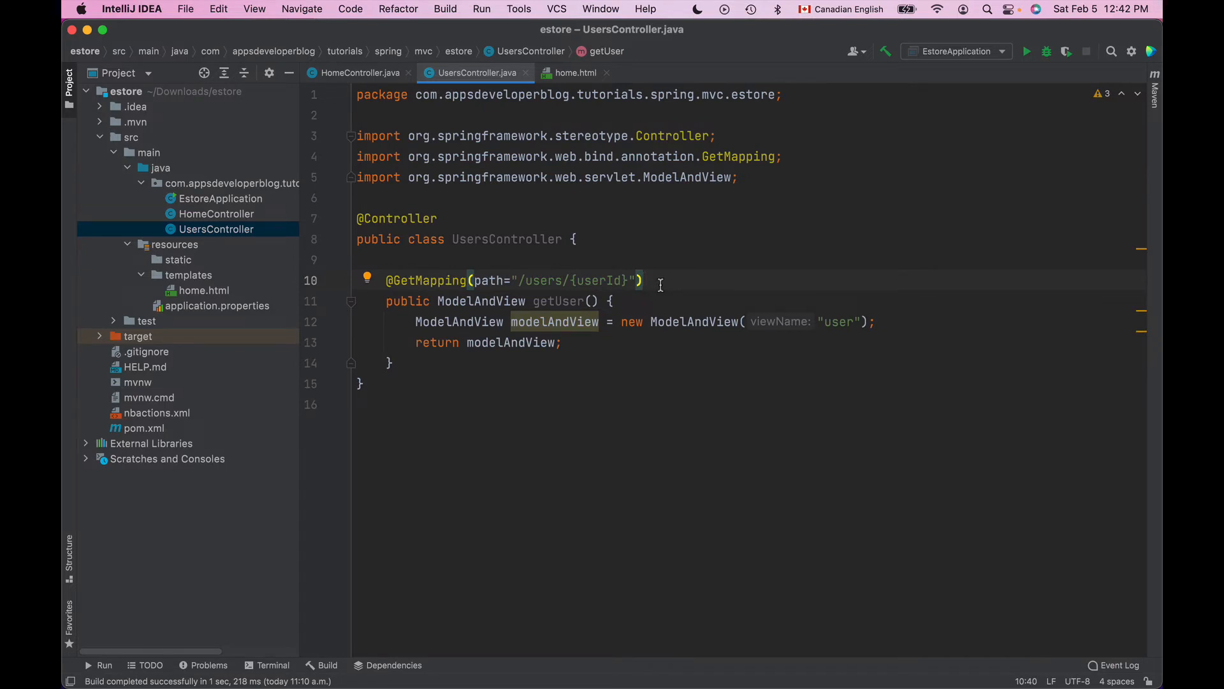
{"action": "left_click", "coordinate": [643, 281]}
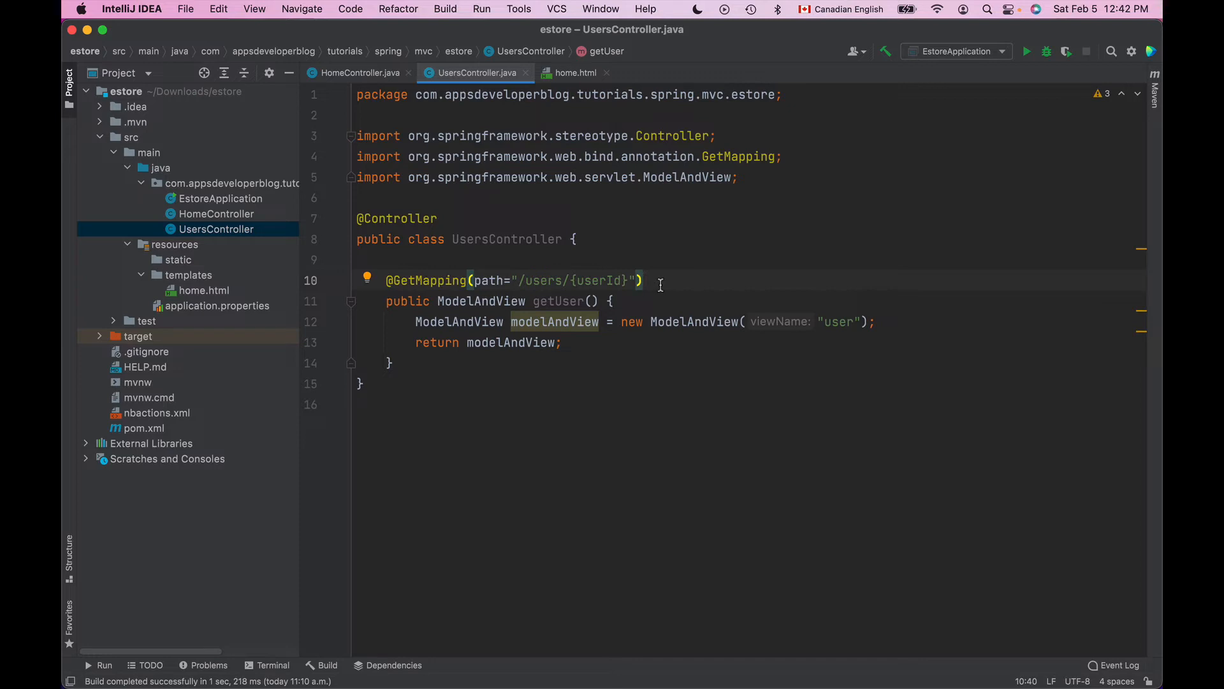
{"action": "double_click", "coordinate": [599, 280]}
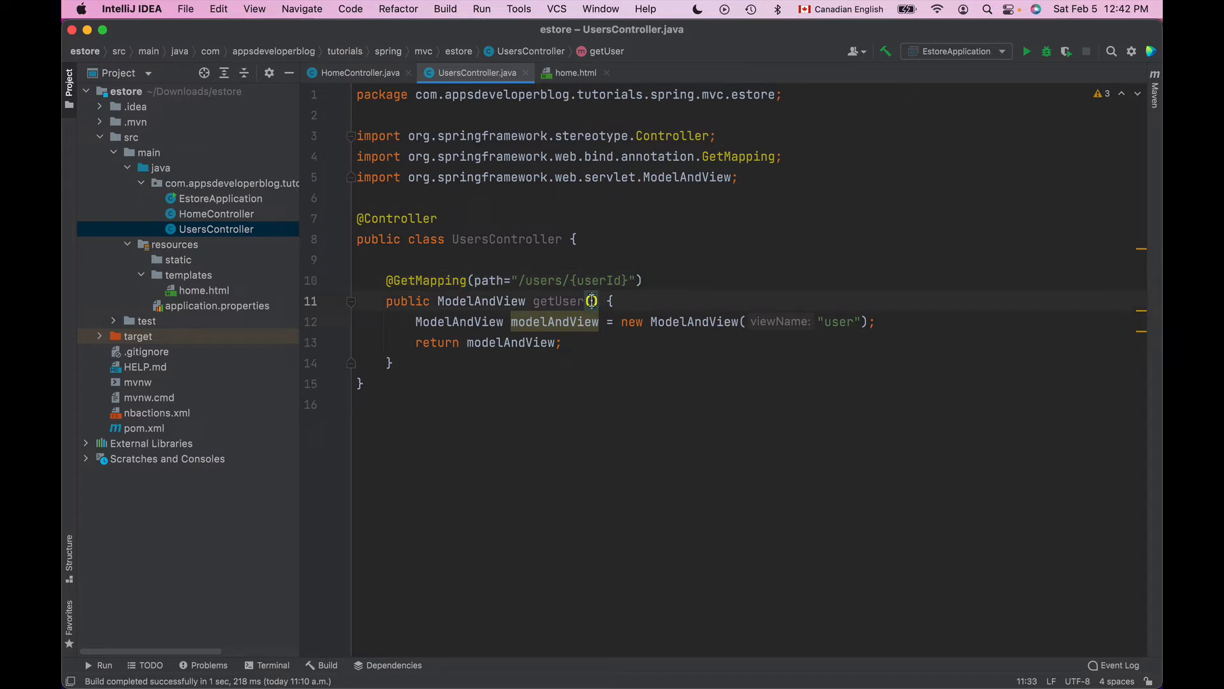
{"action": "type", "text": "@PathVariable(\"user\""}
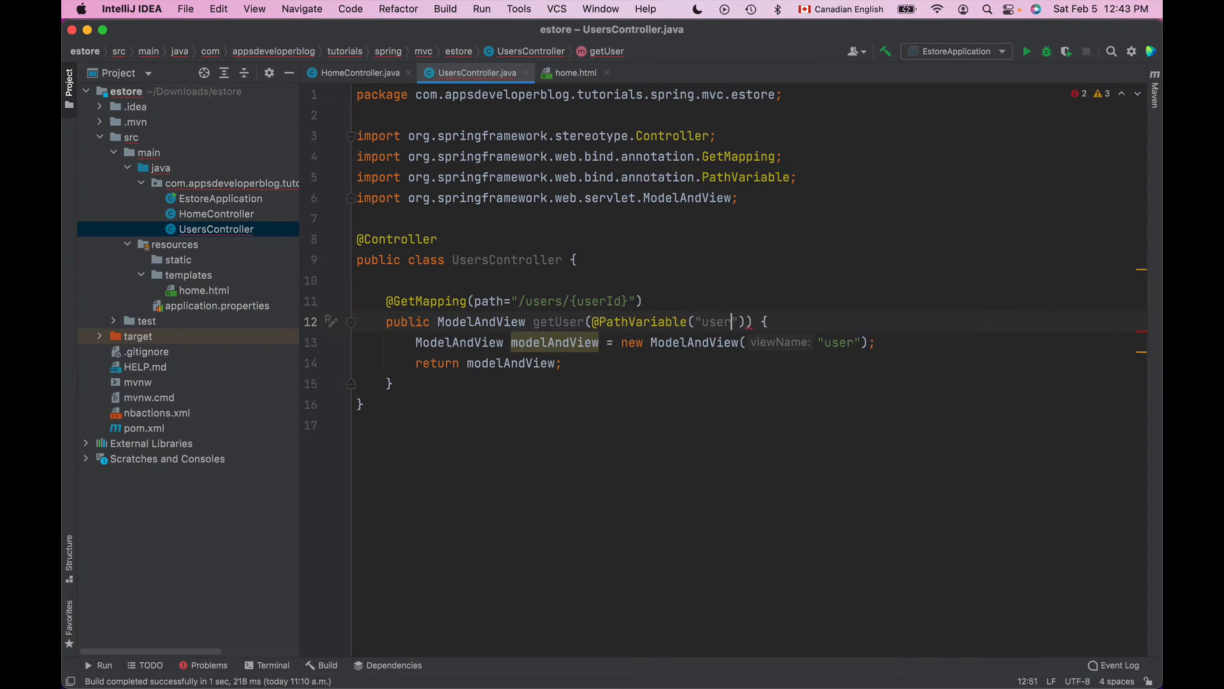
{"action": "type", "text": "Id\") String userId"}
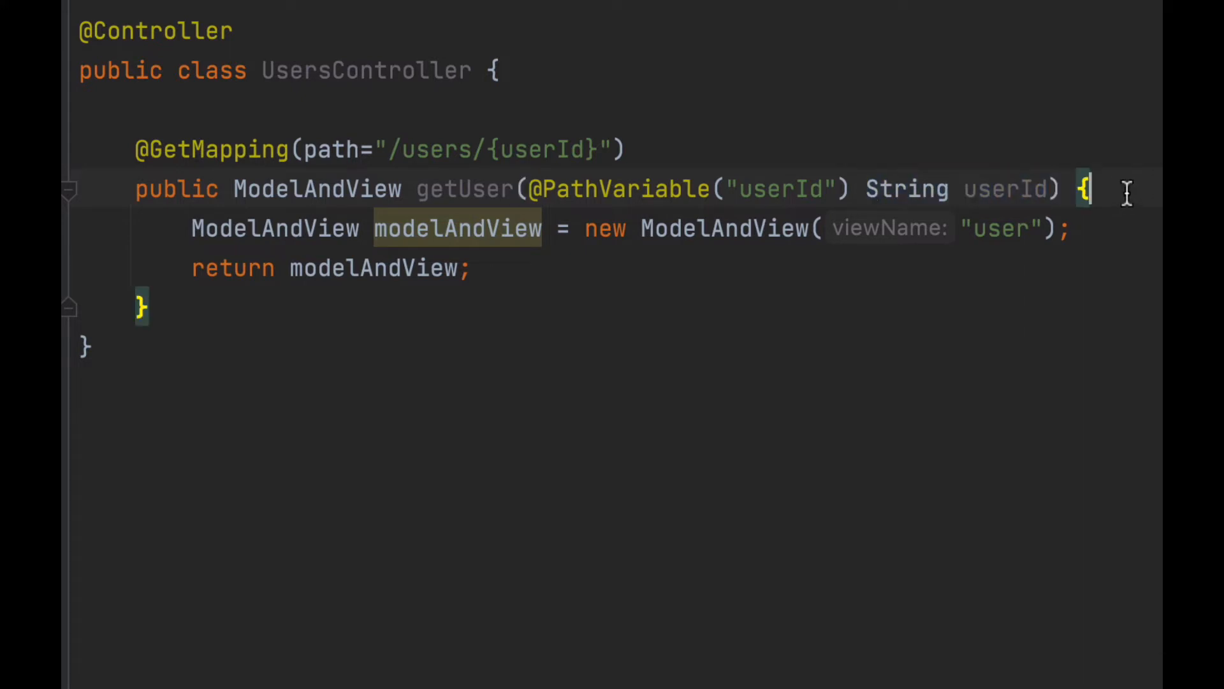
Extend the mapping path to /users/{userId}/albums/{albumId}
{"action": "double_click", "coordinate": [780, 189]}
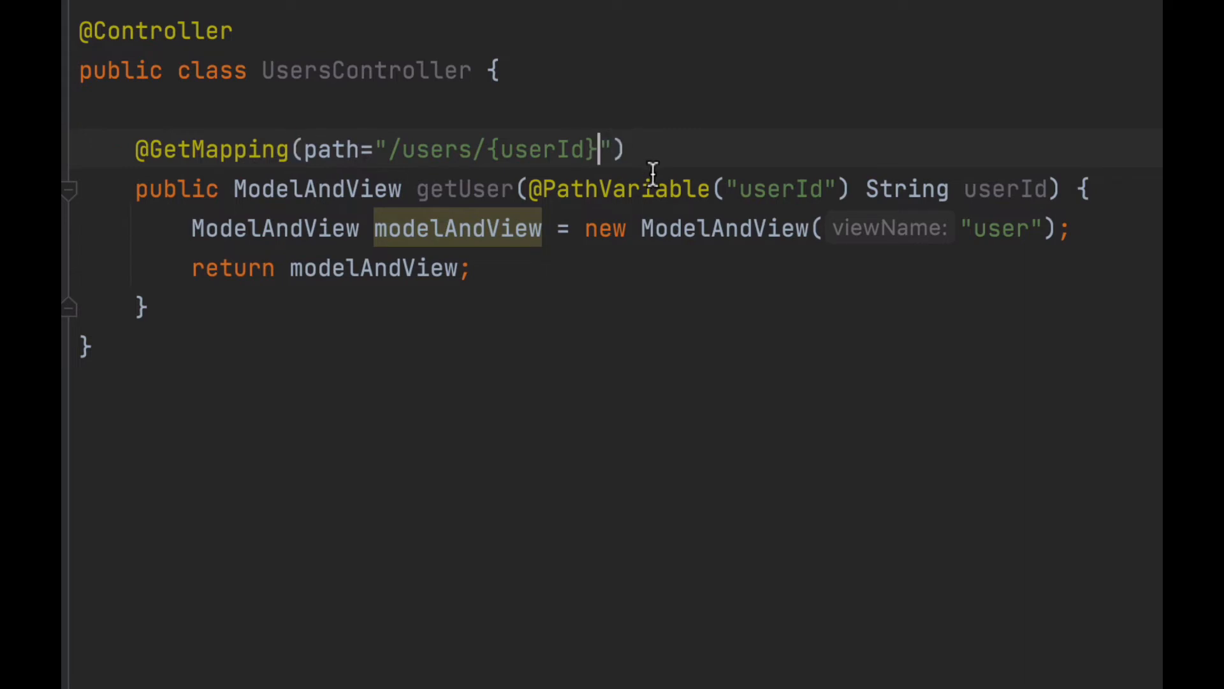
{"action": "type", "text": "/albums/"}
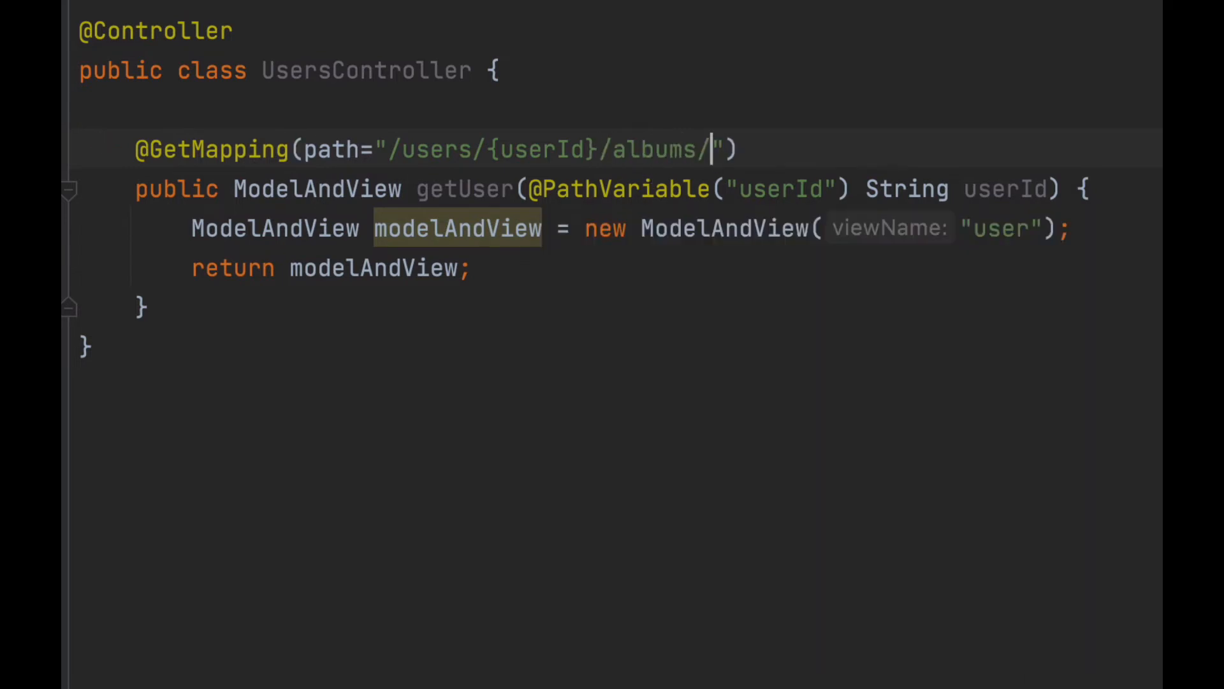
{"action": "type", "text": "{albumId"}
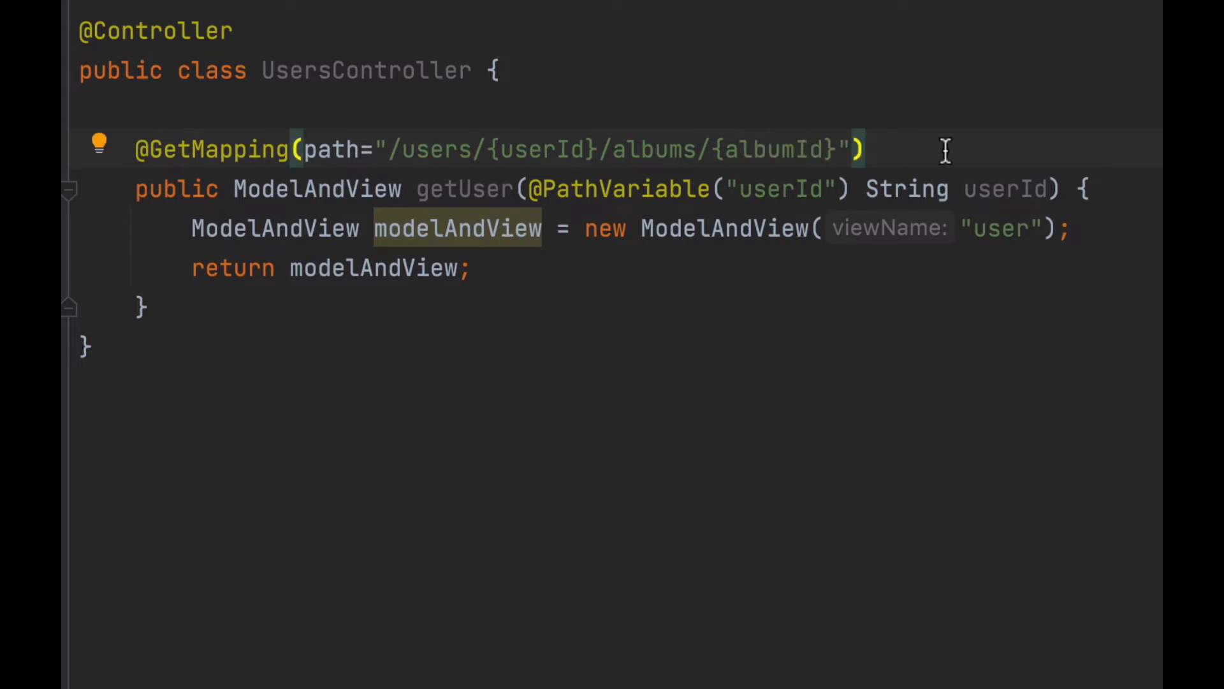
{"action": "double_click", "coordinate": [773, 149]}
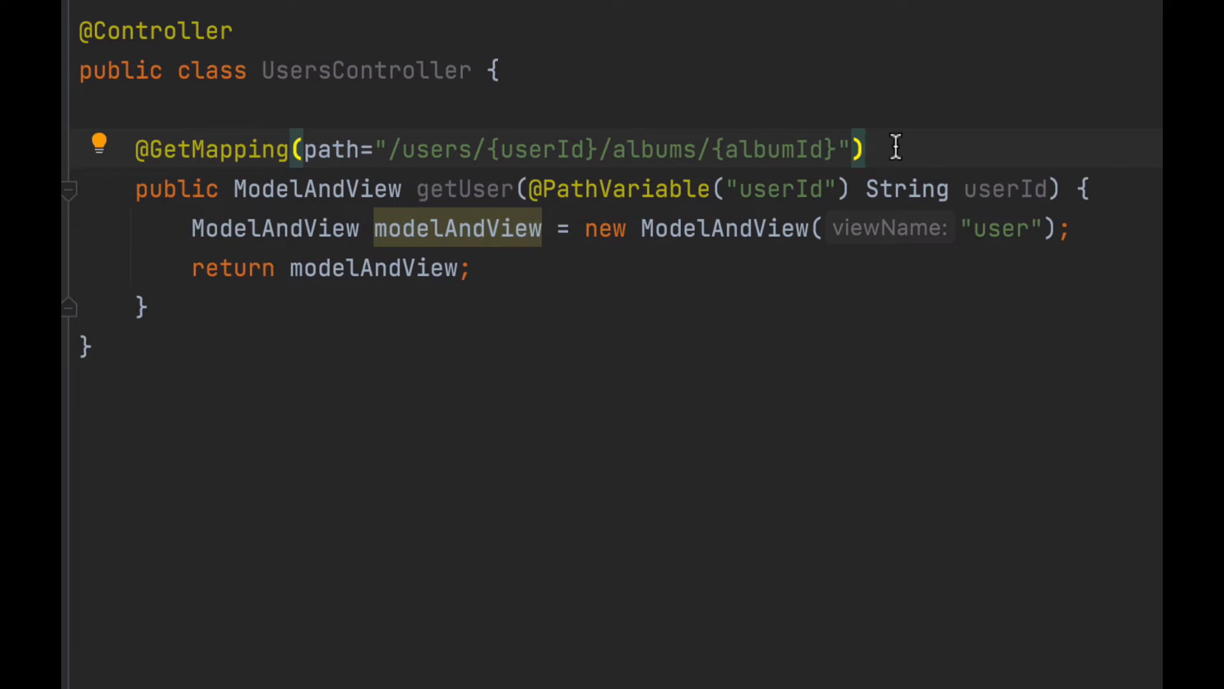
{"action": "mouse_move", "coordinate": [879, 149]}
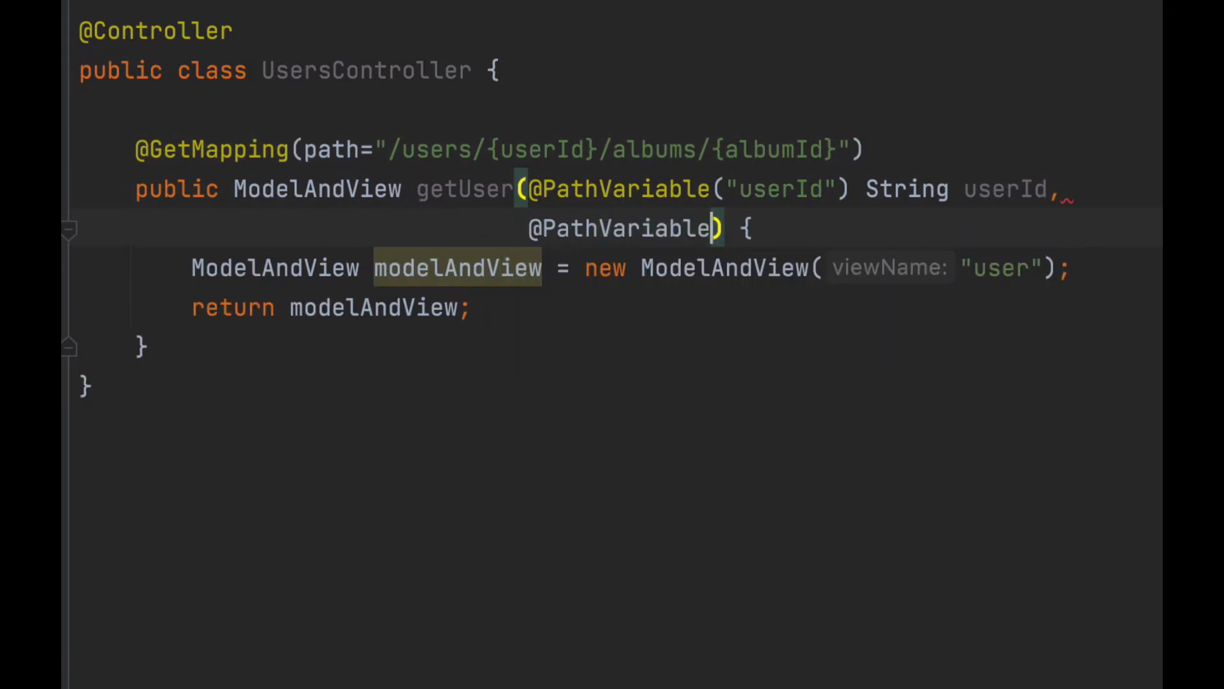
{"action": "type", "text": "(\"albumId\") String albumId"}
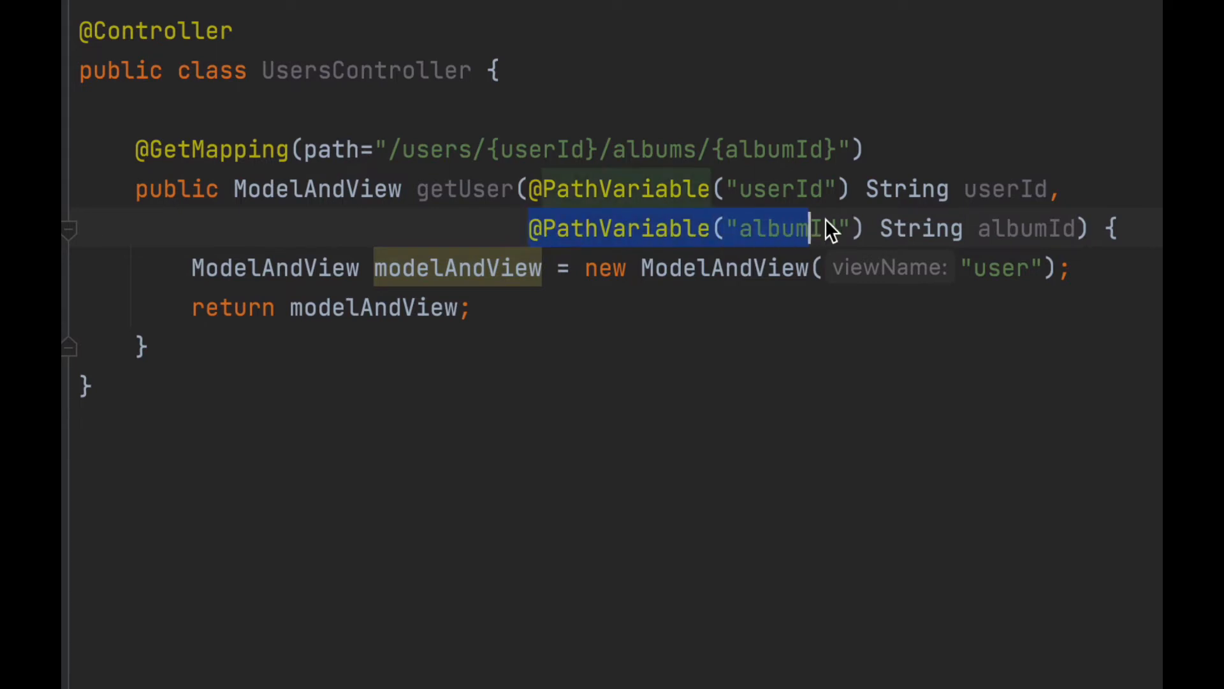
{"action": "double_click", "coordinate": [776, 149]}
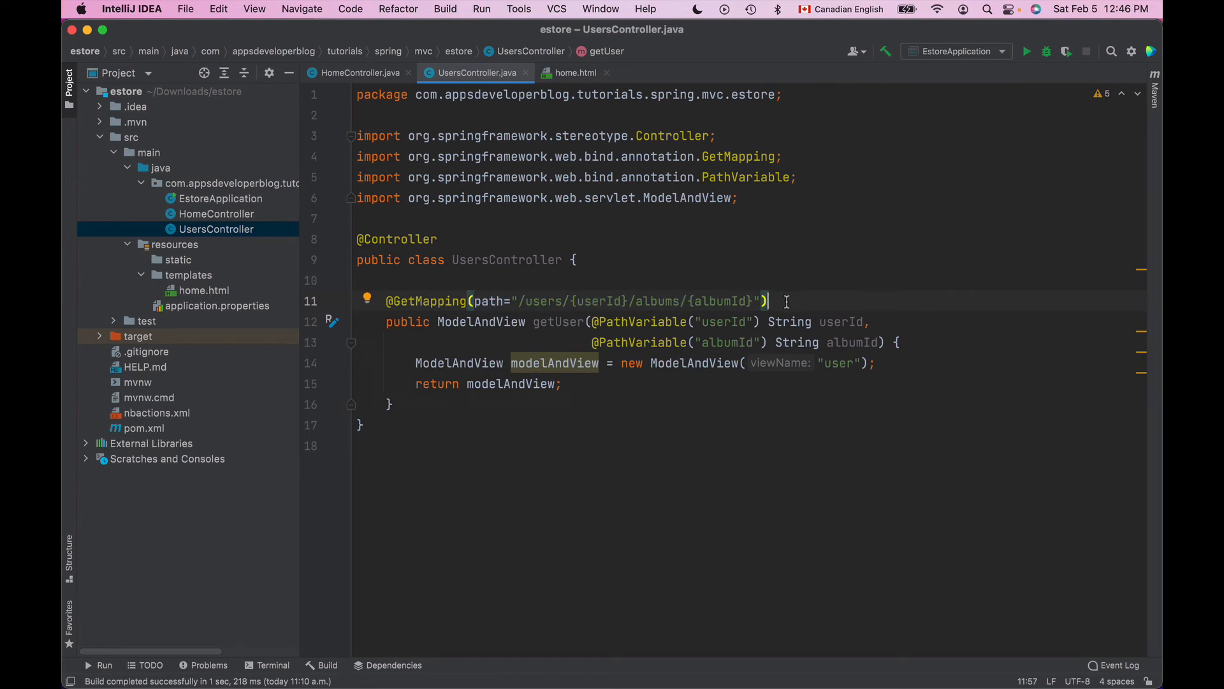
Rename the handler getAlbum, make the view name "album", and start a line before the return
{"action": "double_click", "coordinate": [718, 301]}
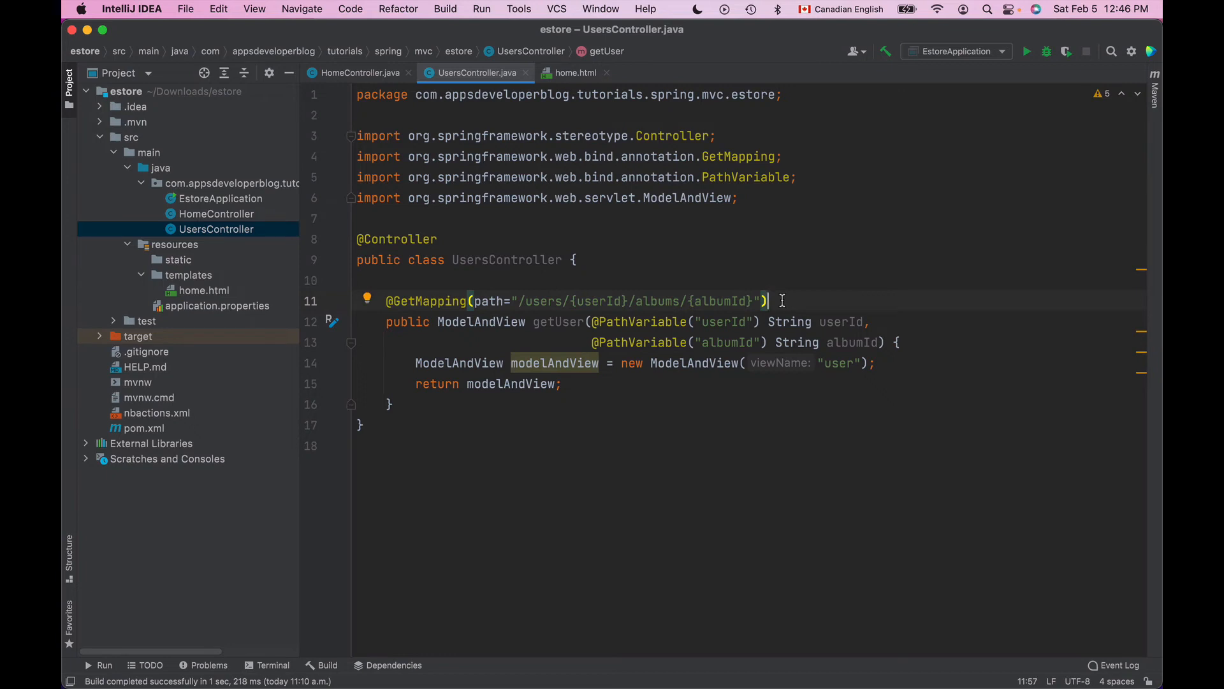
{"action": "double_click", "coordinate": [557, 322]}
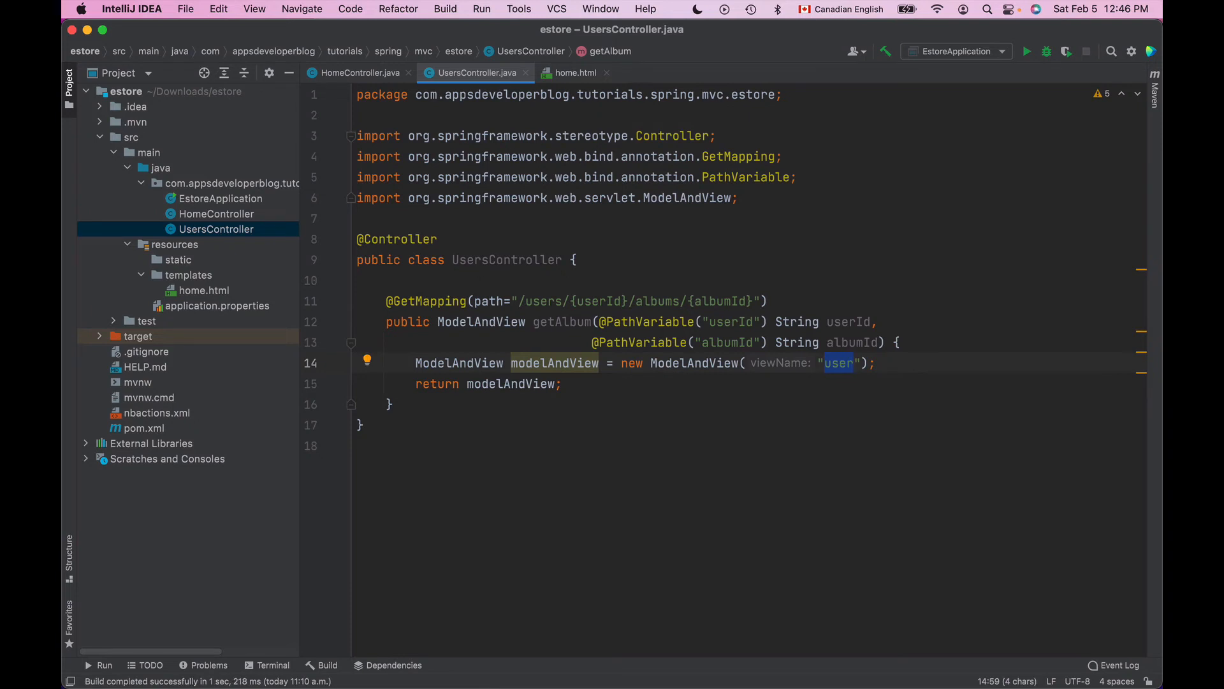
{"action": "type", "text": "album"}
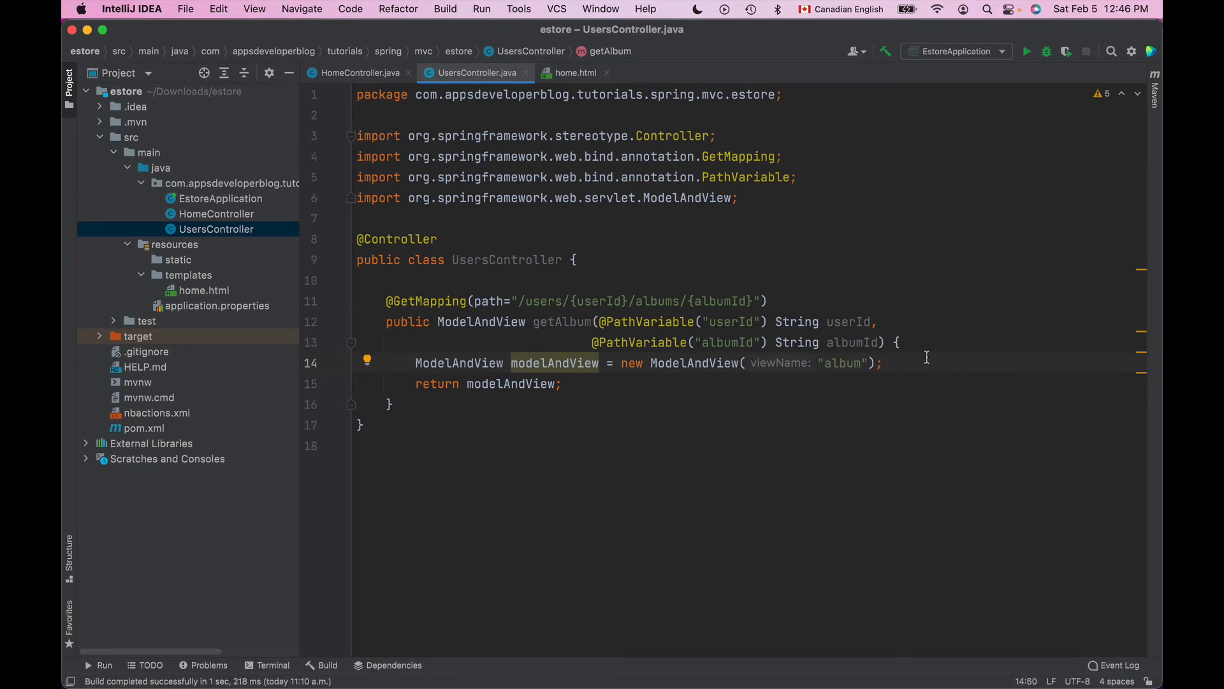
{"action": "left_click", "coordinate": [882, 362]}
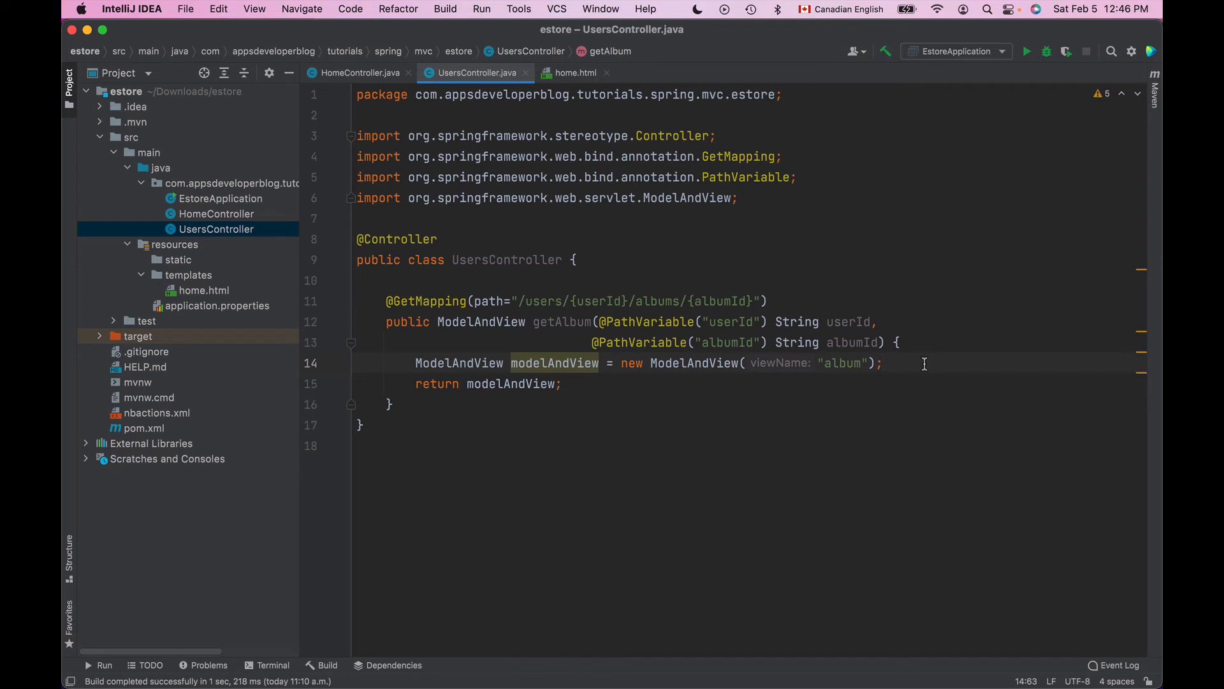
{"action": "key", "text": "enter"}
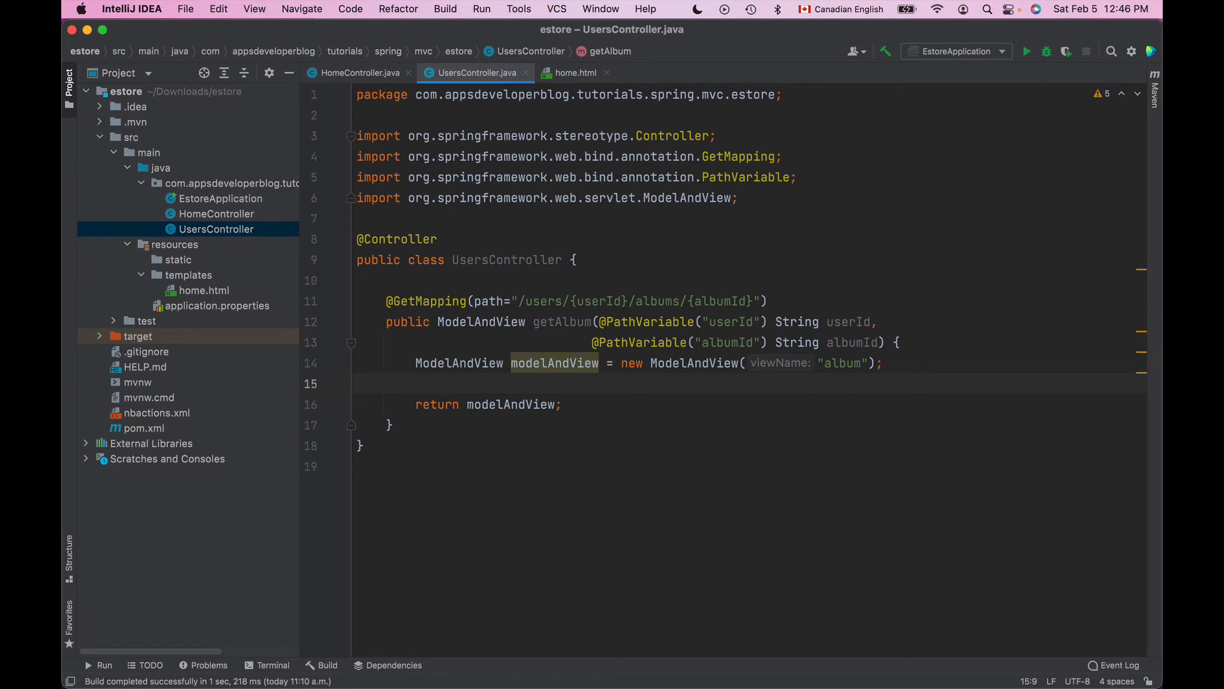
Add userId and albumId to the model with modelAndView.addObject before returning
{"action": "type", "text": "modelAndView.addObject(\"userId\", userId);"}
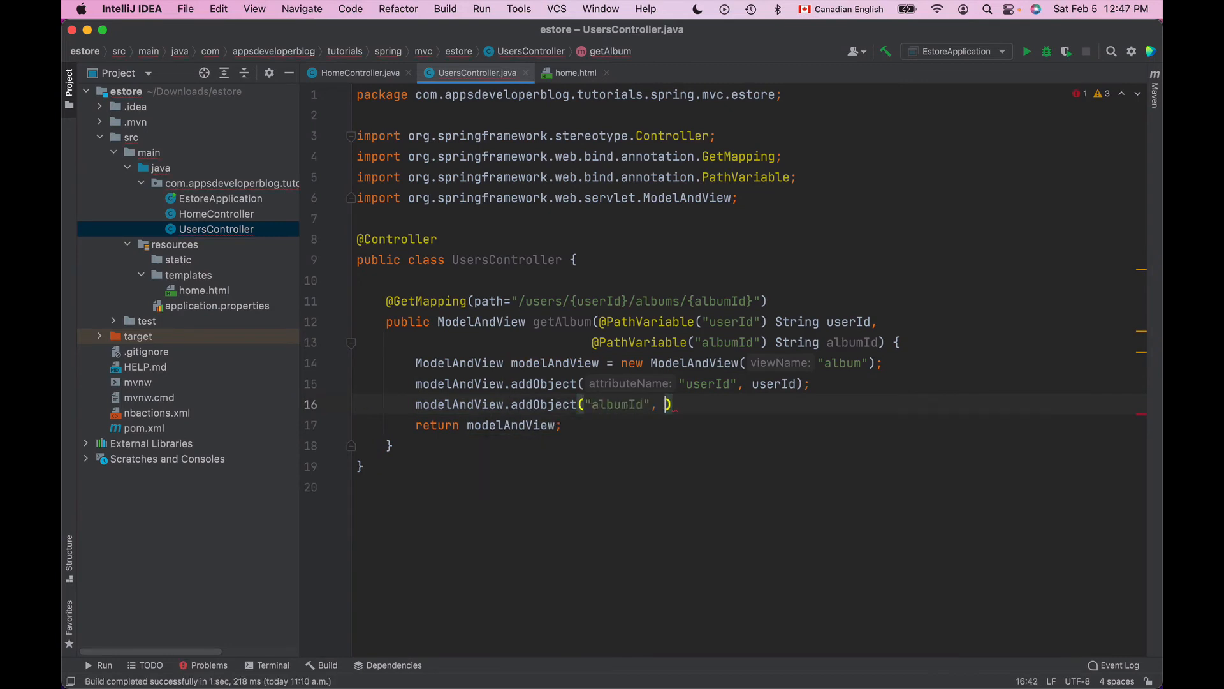
{"action": "type", "text": "albumId);"}
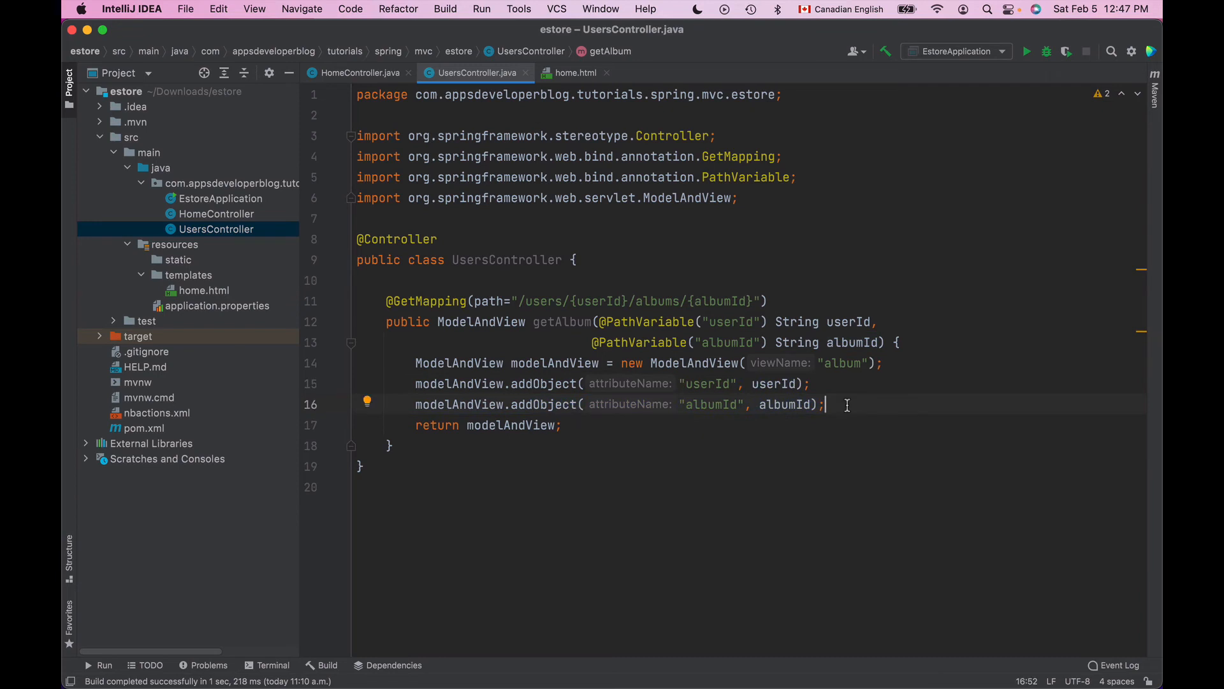
{"action": "double_click", "coordinate": [842, 363]}
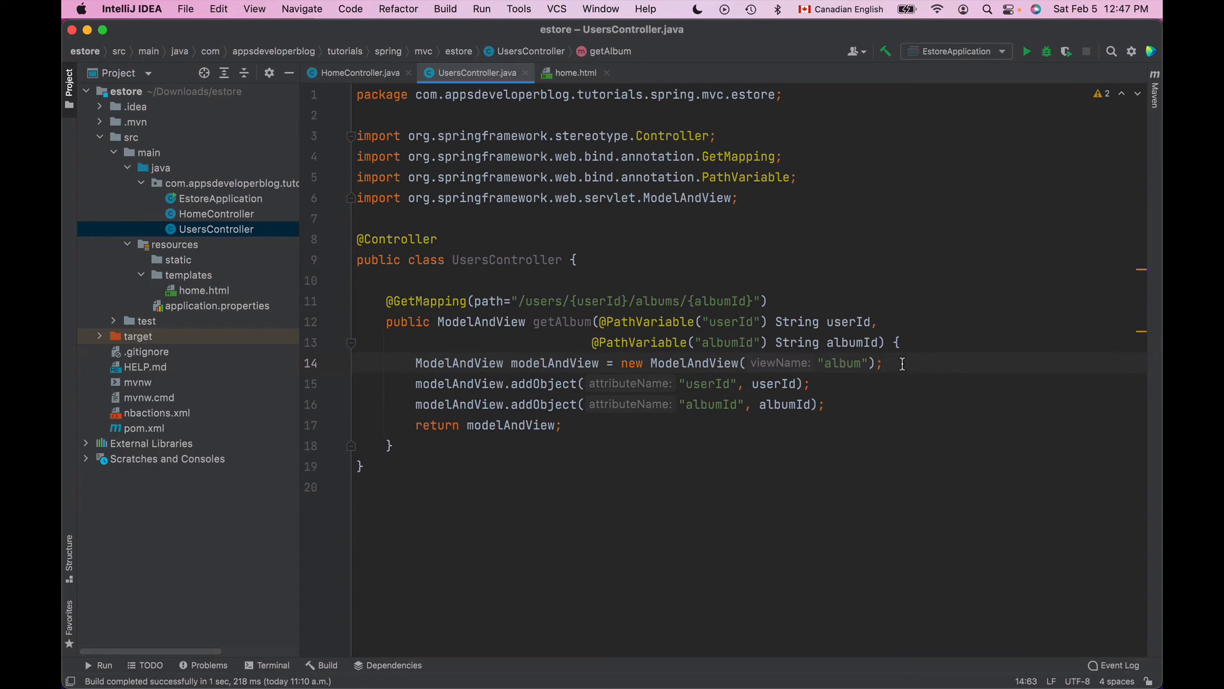
{"action": "left_click", "coordinate": [188, 276]}
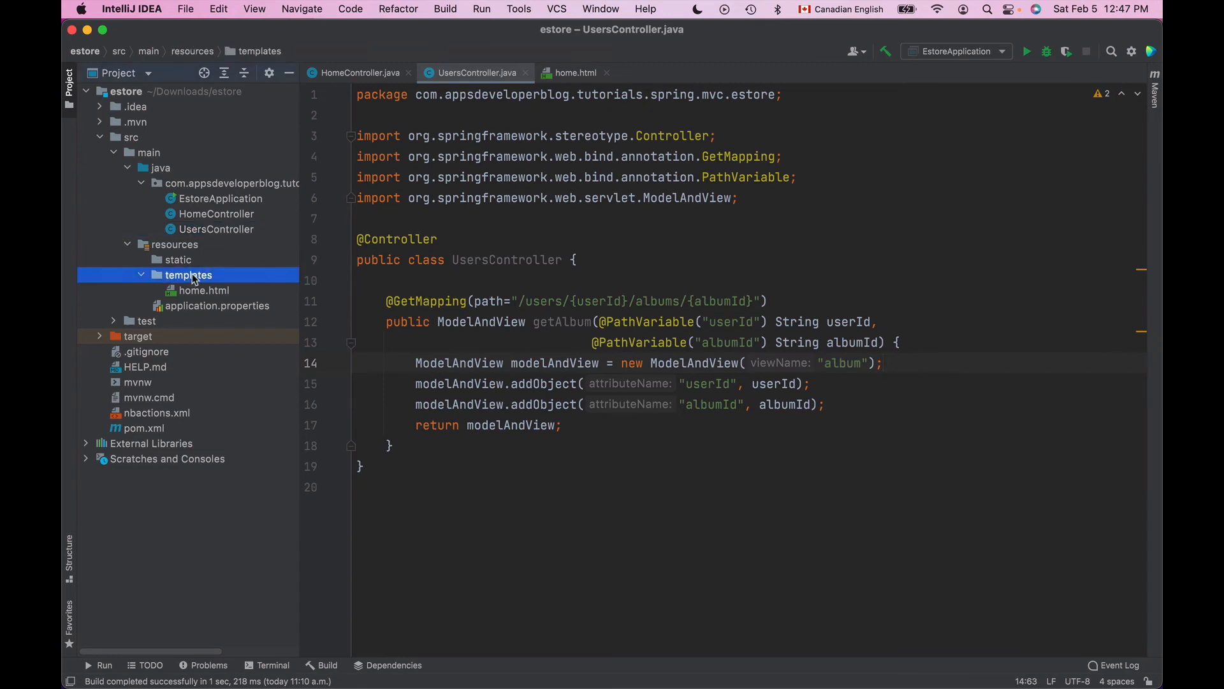
Create album.html in the templates folder and title the page 'Album details'
{"action": "right_click", "coordinate": [188, 275]}
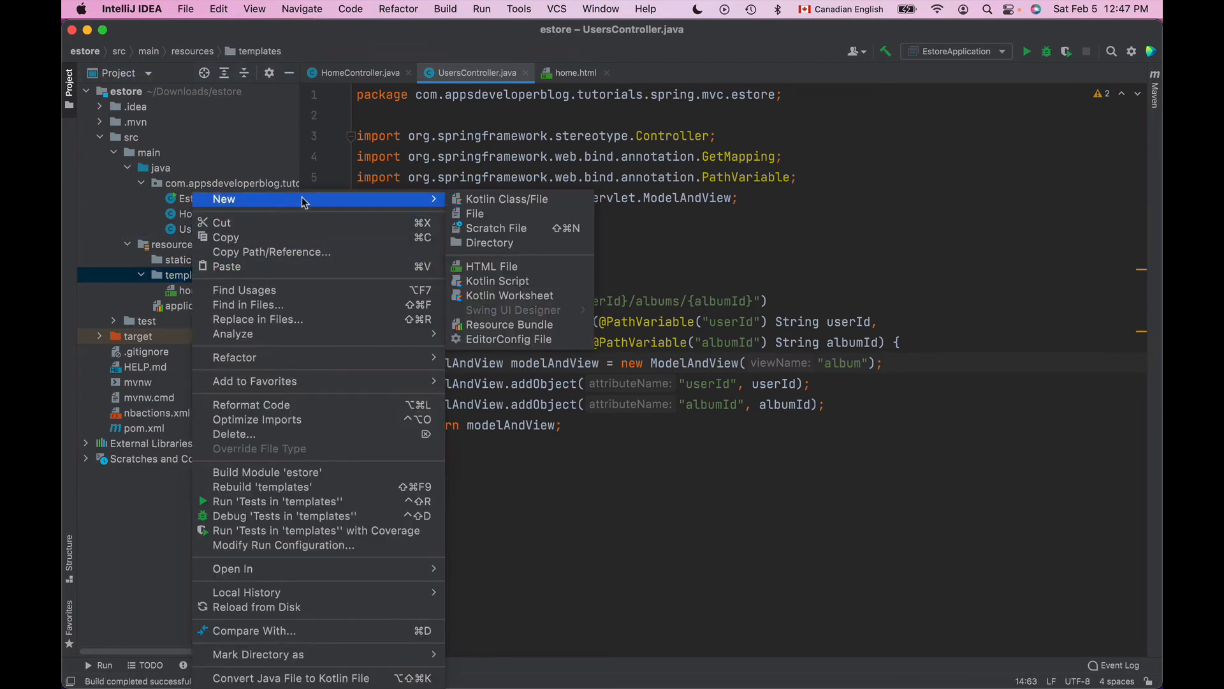
{"action": "left_click", "coordinate": [493, 265]}
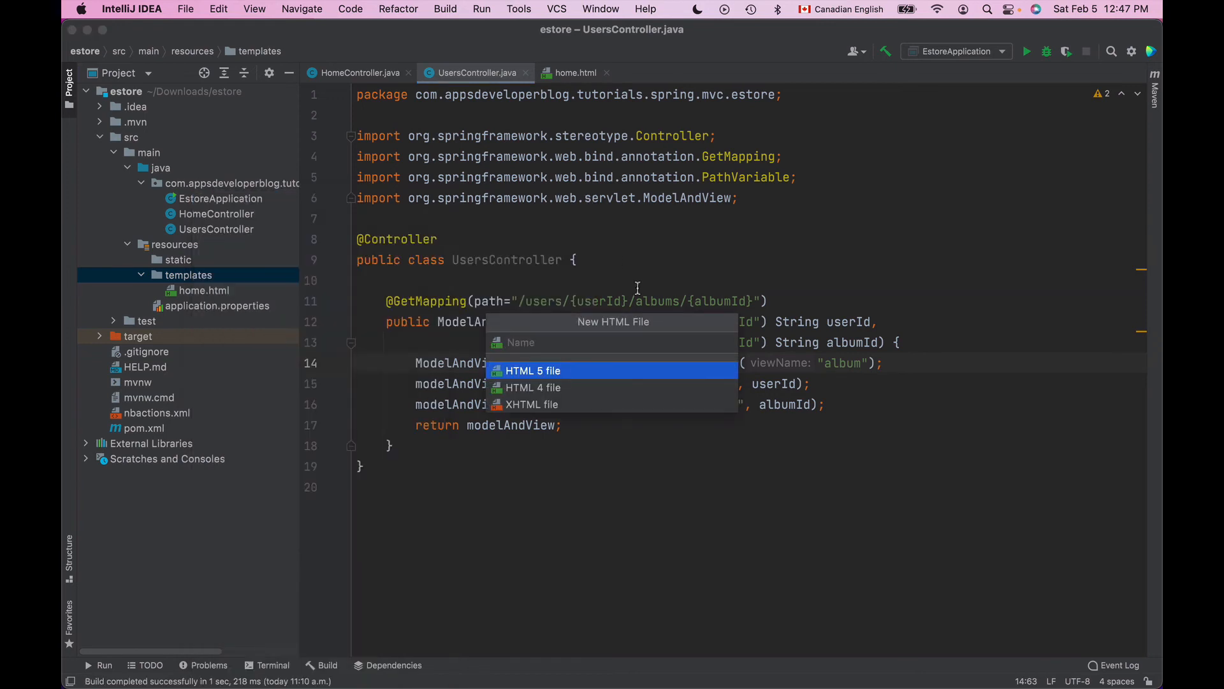
{"action": "type", "text": "album.h"}
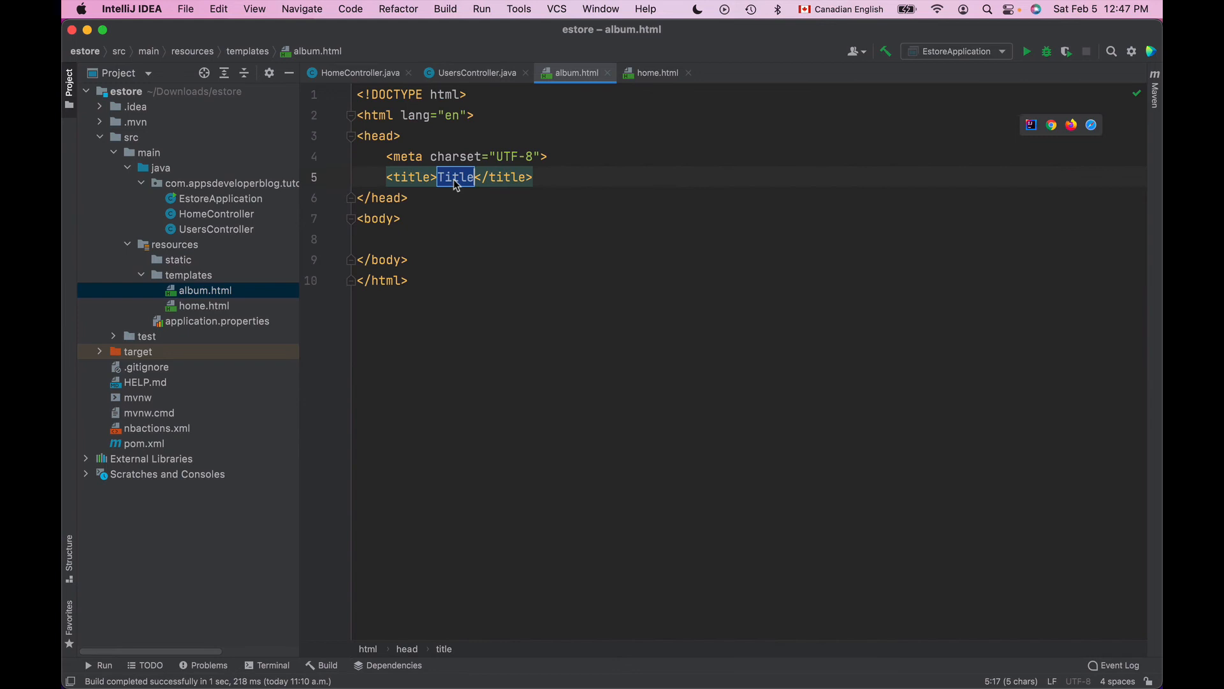
{"action": "type", "text": "Album details"}
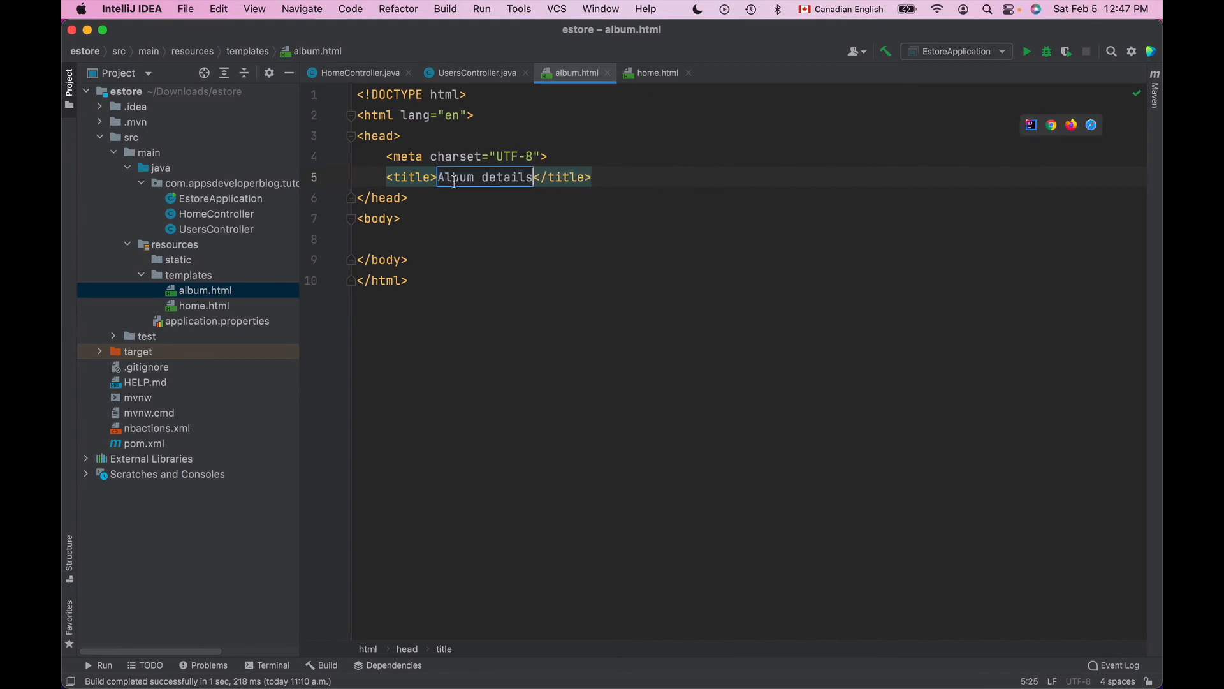
Copy the Thymeleaf html tag from home.html and add th:text paragraphs for userId and albumId
{"action": "left_click", "coordinate": [656, 73]}
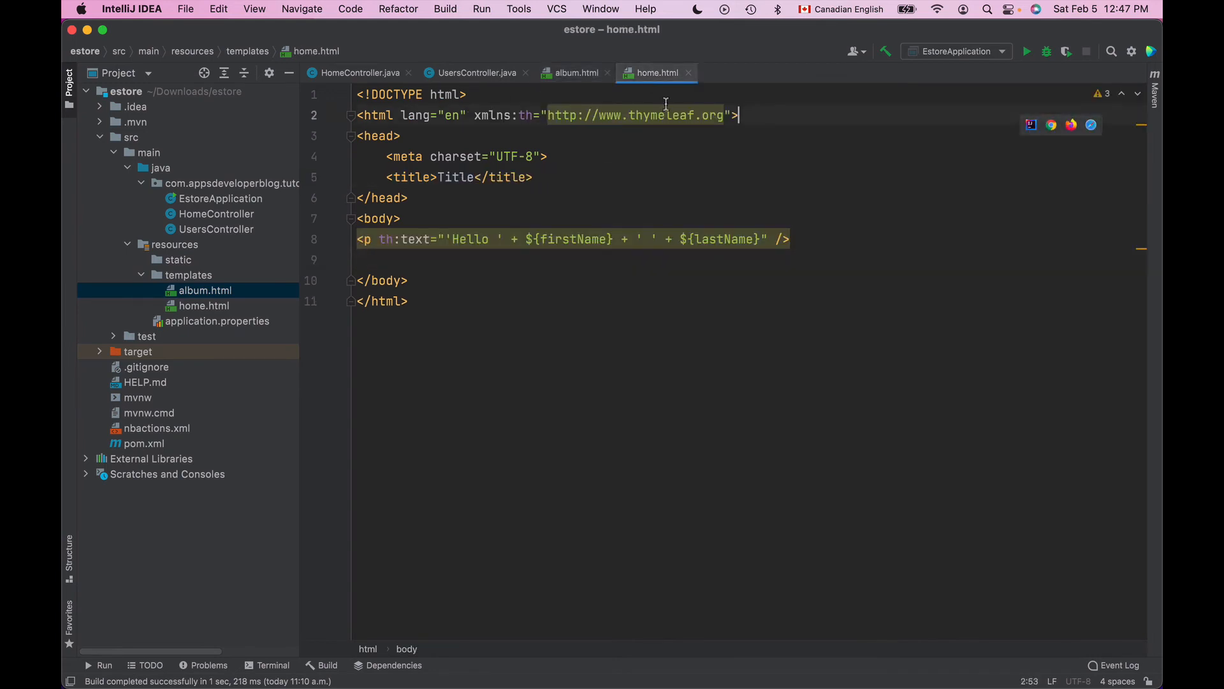
{"action": "left_click", "coordinate": [576, 73]}
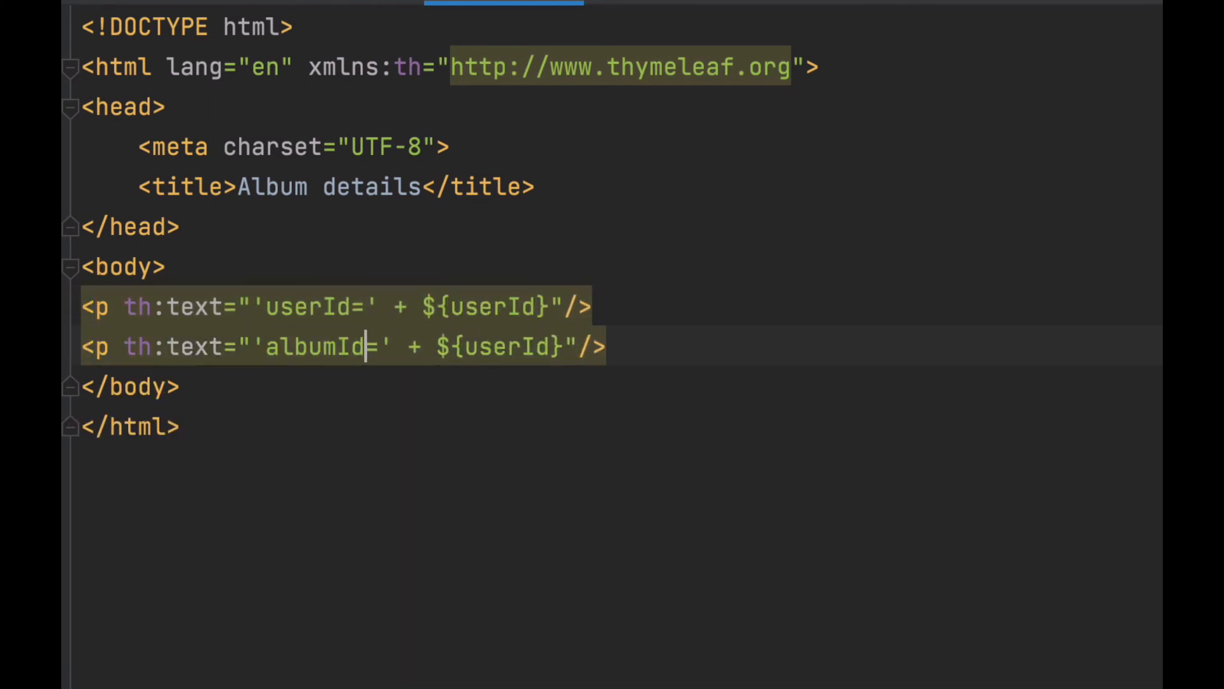
{"action": "type", "text": "albumId"}
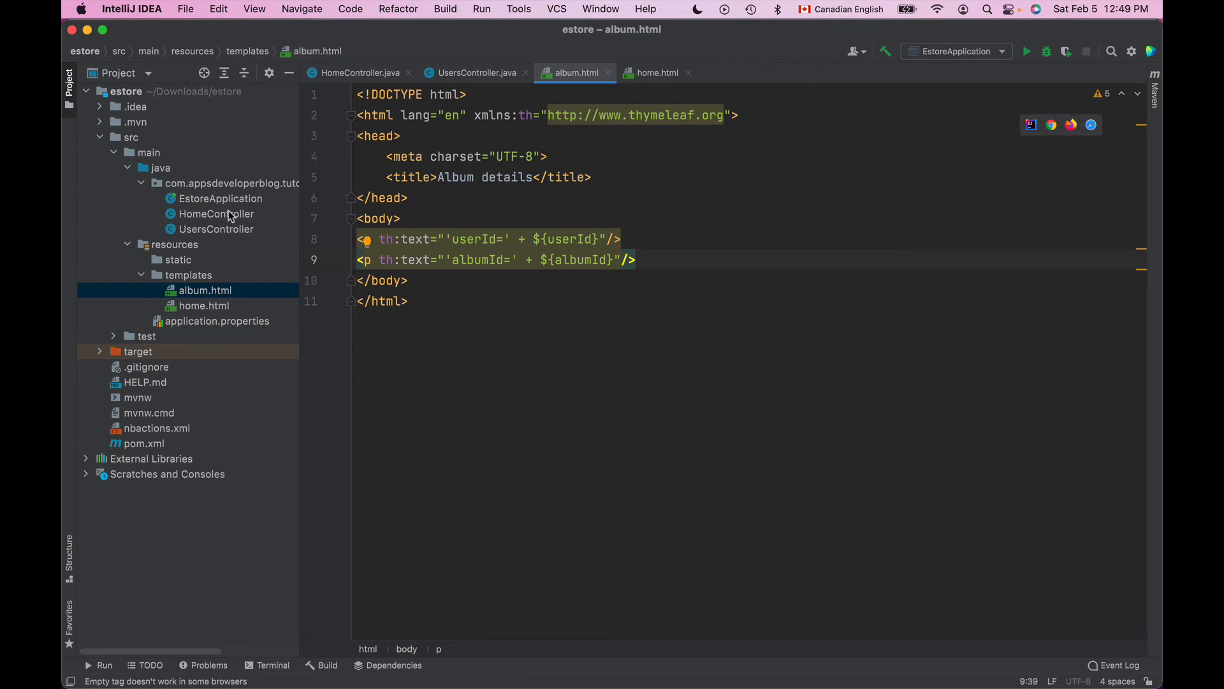
Run EstoreApplication from its Project-window context menu
{"action": "left_click", "coordinate": [220, 197]}
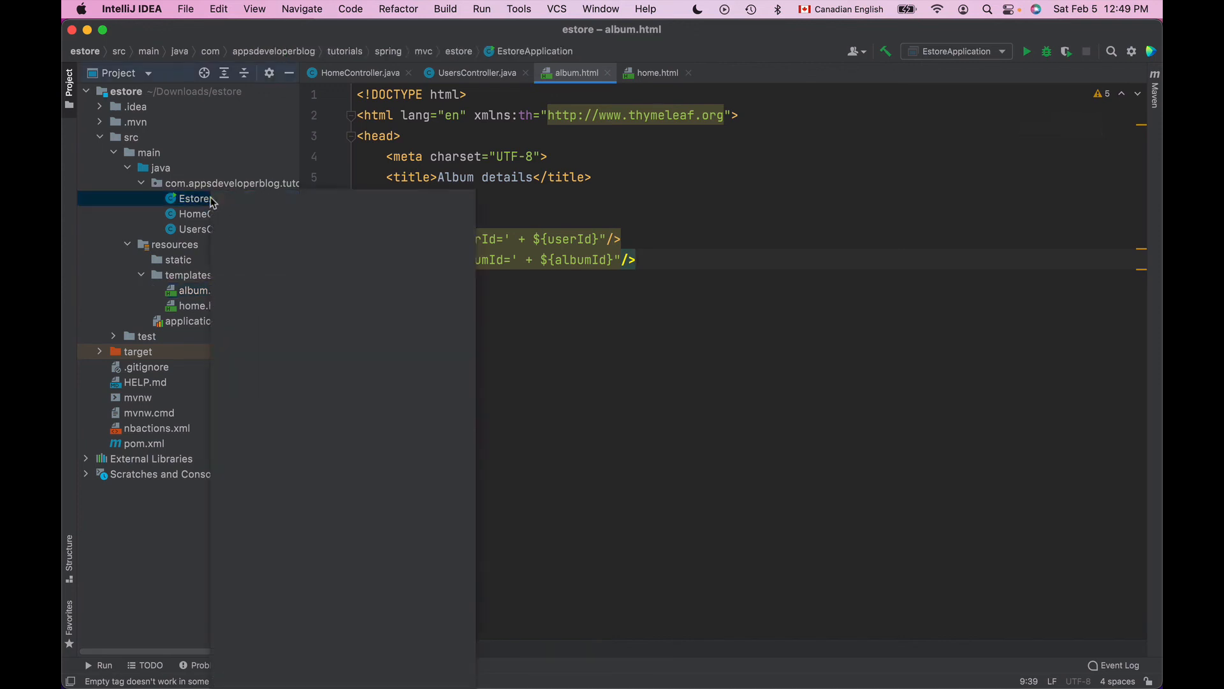
{"action": "right_click", "coordinate": [194, 199]}
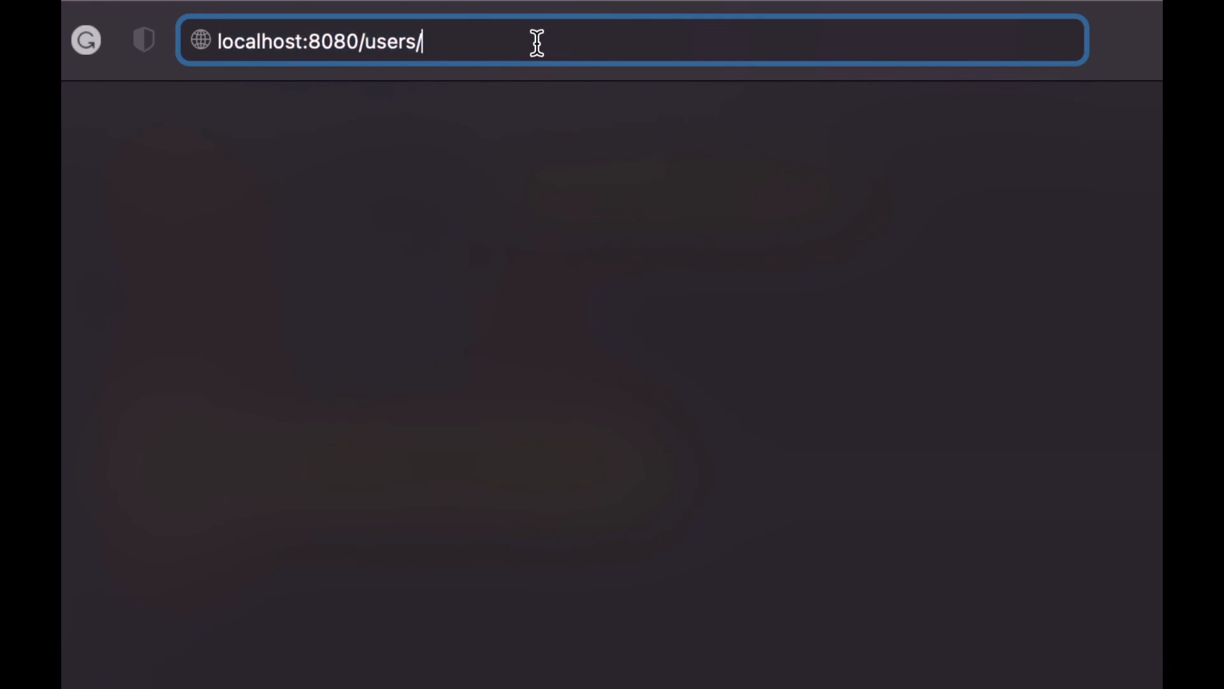
{"action": "type", "text": "09820"}
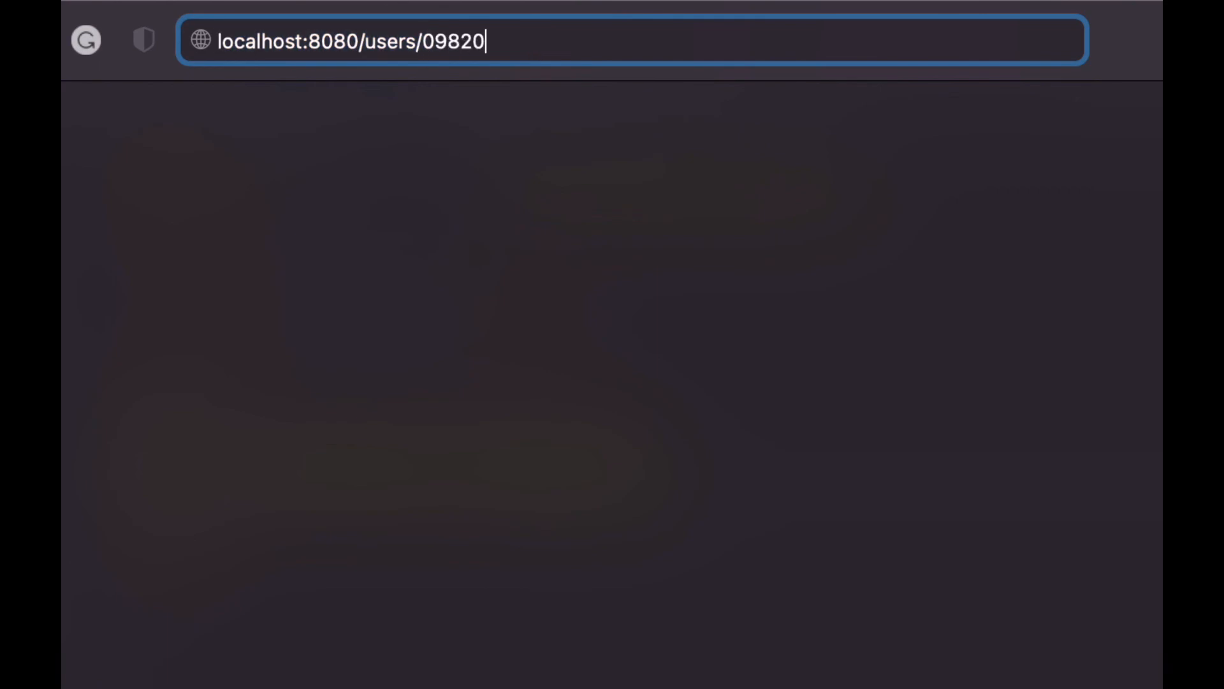
{"action": "type", "text": "39842039482304"}
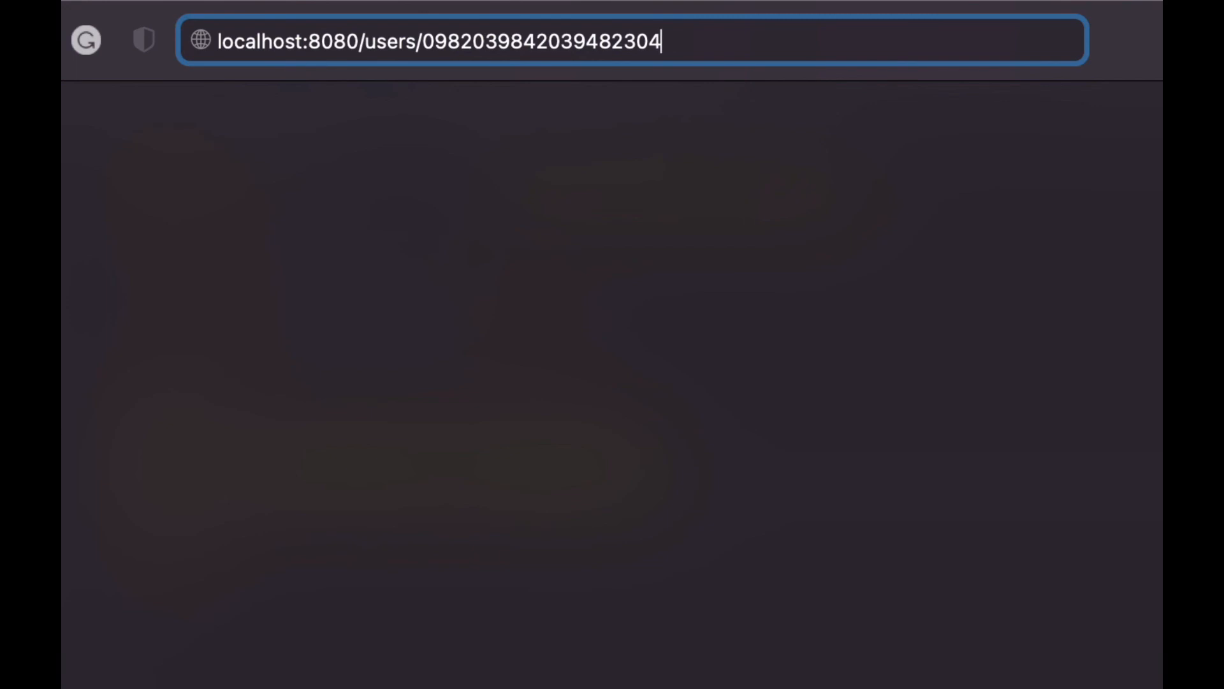
{"action": "type", "text": "/albums"}
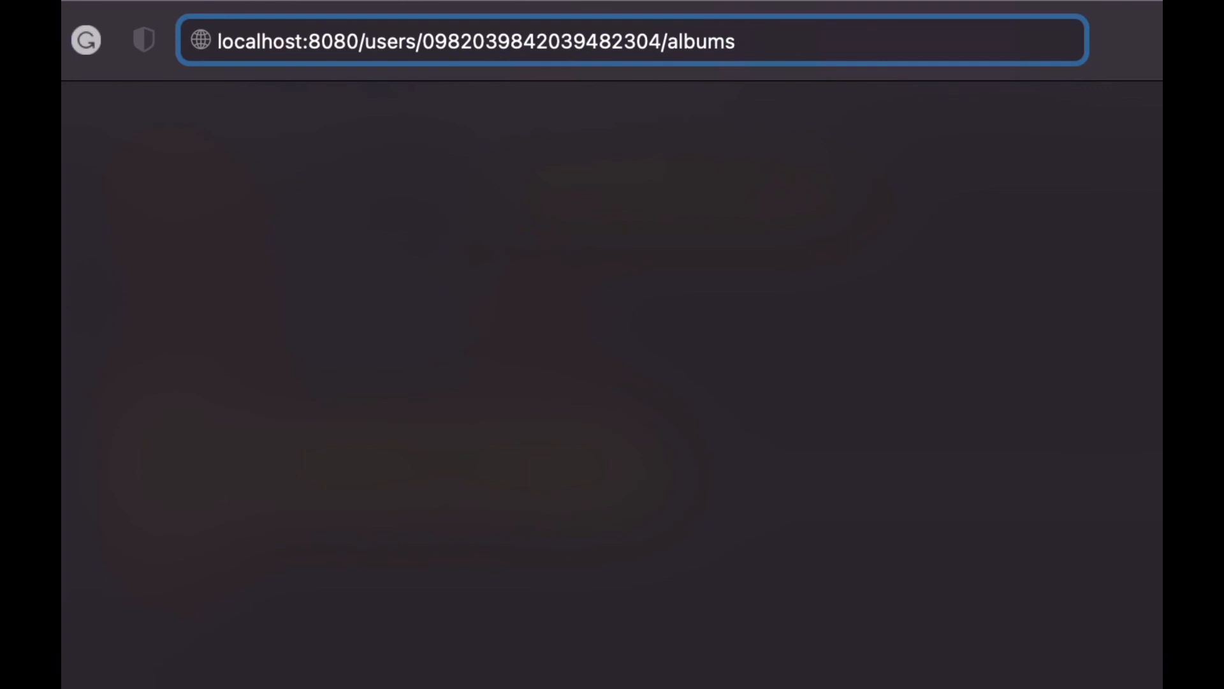
{"action": "type", "text": "/kfkdfk"}
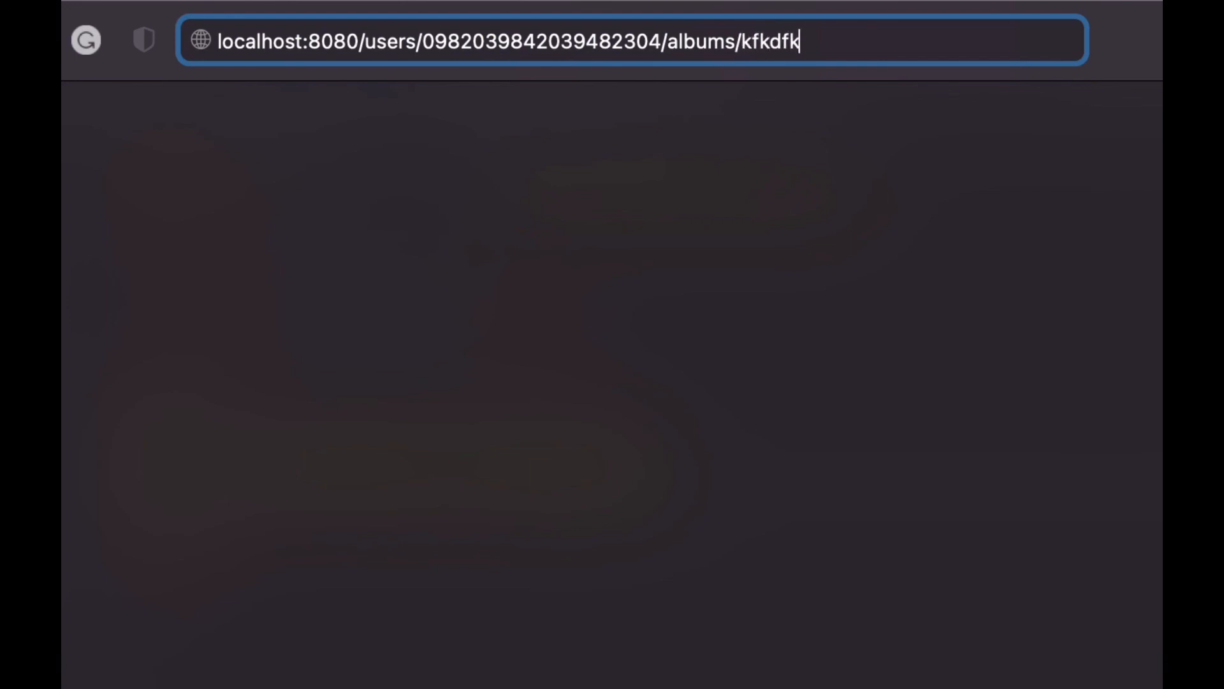
{"action": "type", "text": "4k49"}
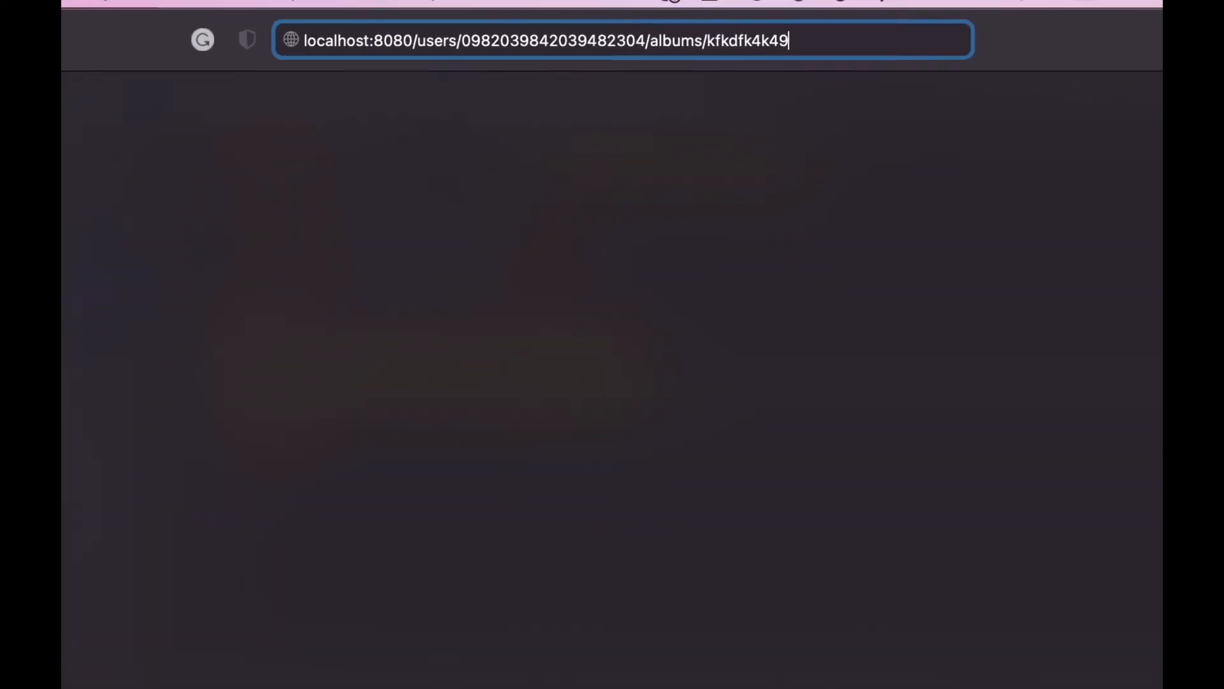